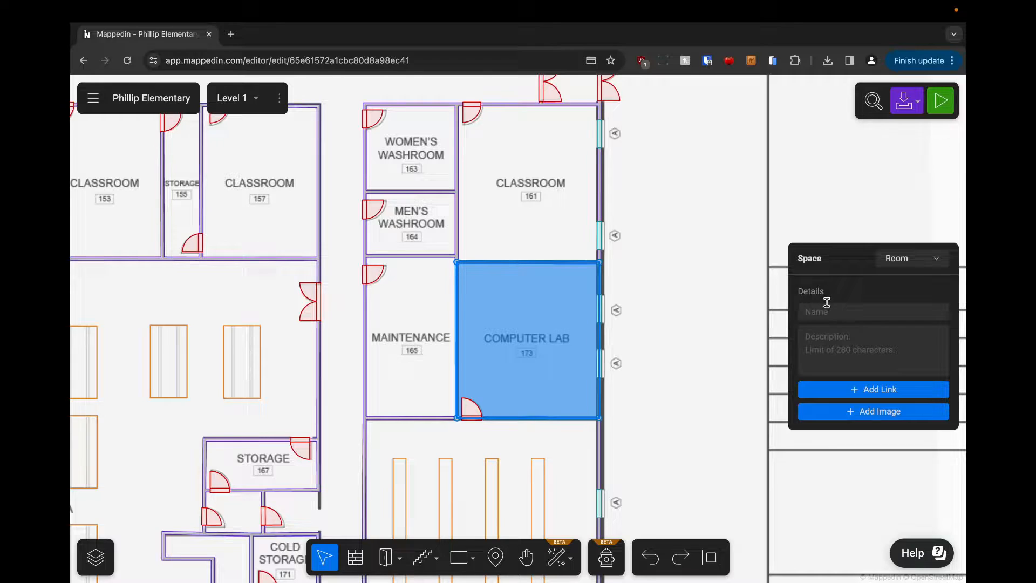
Step: Name the room 'Computer Lab' and describe it as a space providing computer services to a community
left_click(872, 311)
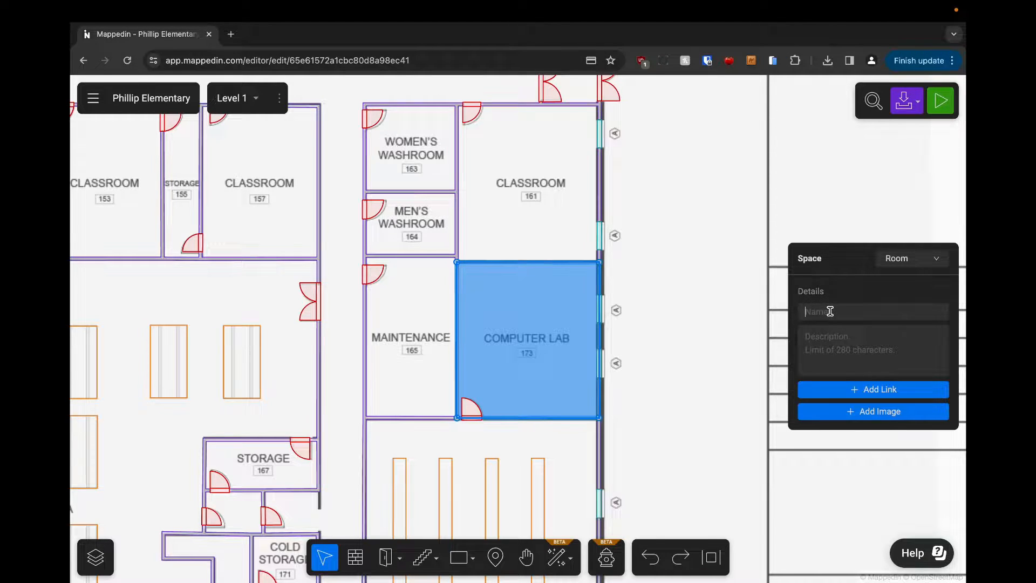
type("Computer Lab")
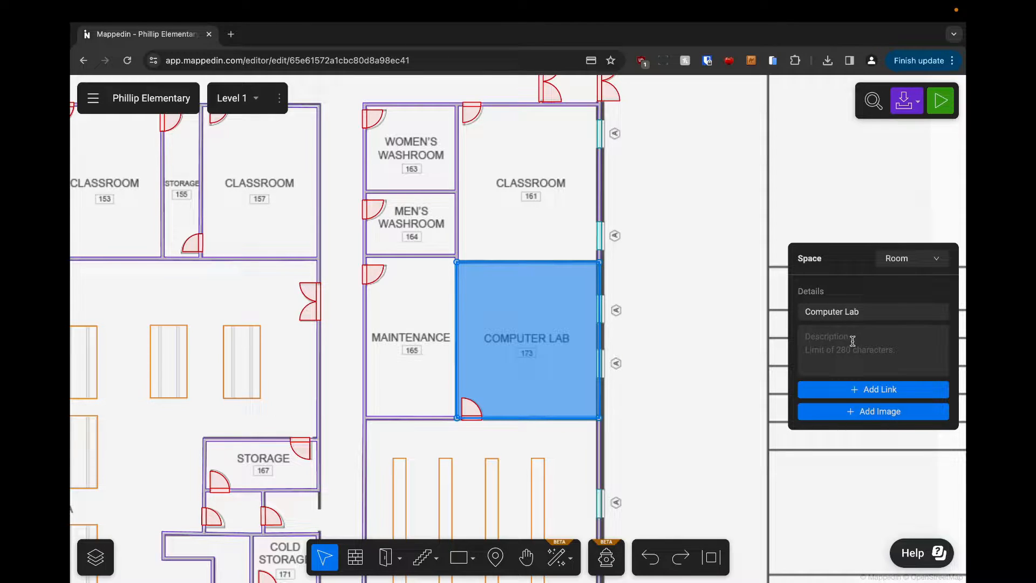
type("A computer lab is a space where computer services are provided to a defined community. These are typically public libraries and academic institutions.")
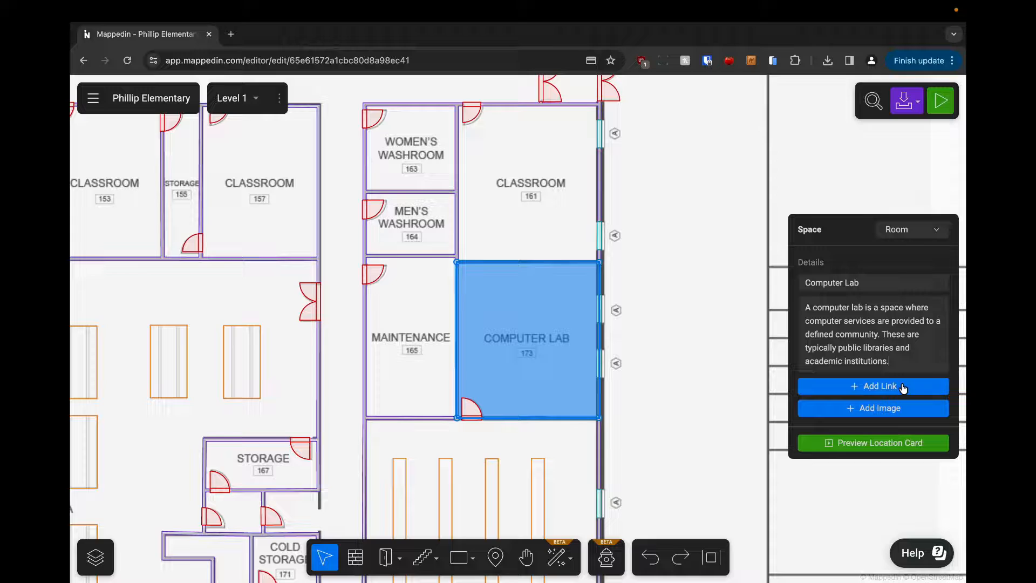
left_click(871, 387)
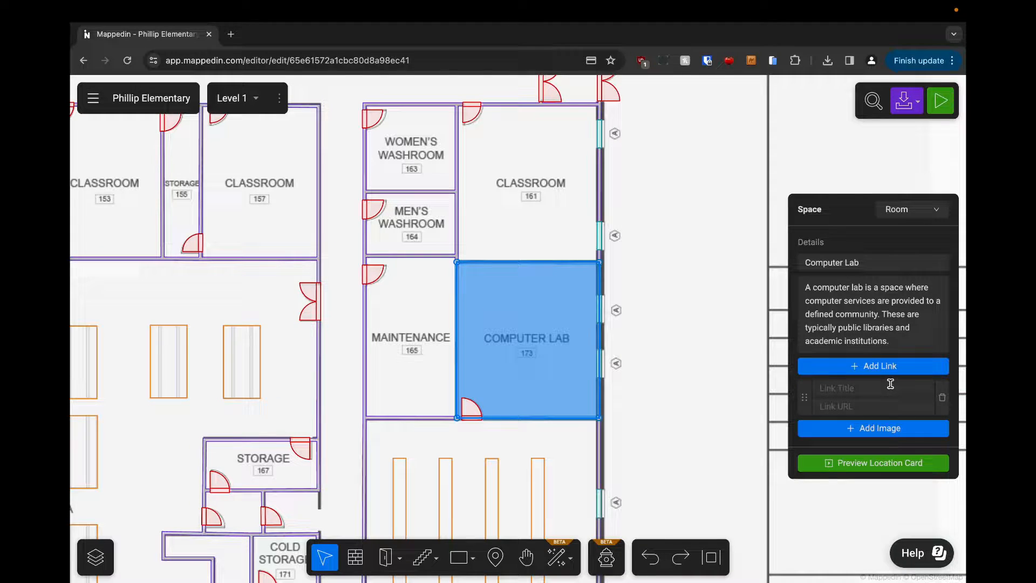
left_click(879, 366)
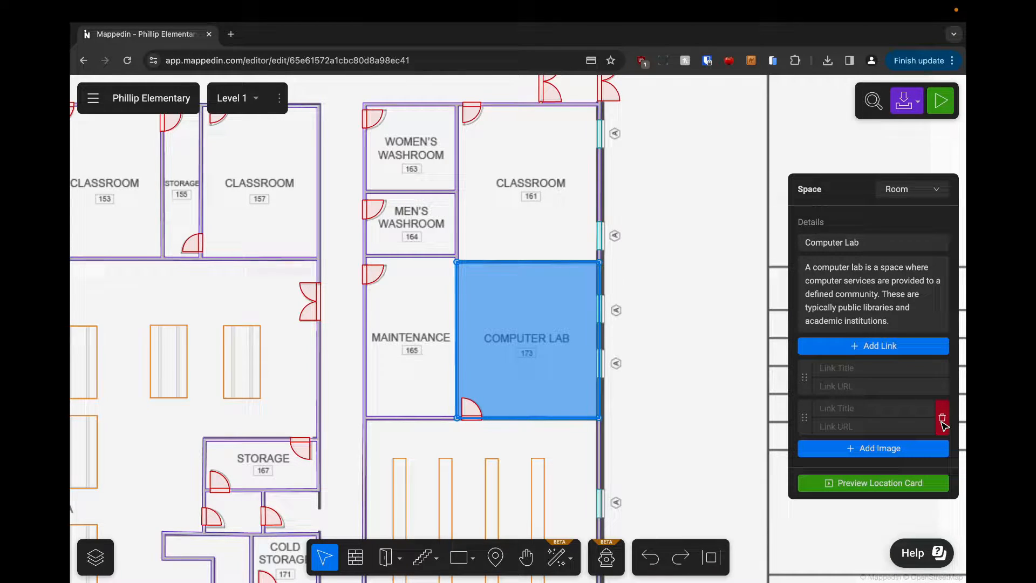
mouse_move(812, 422)
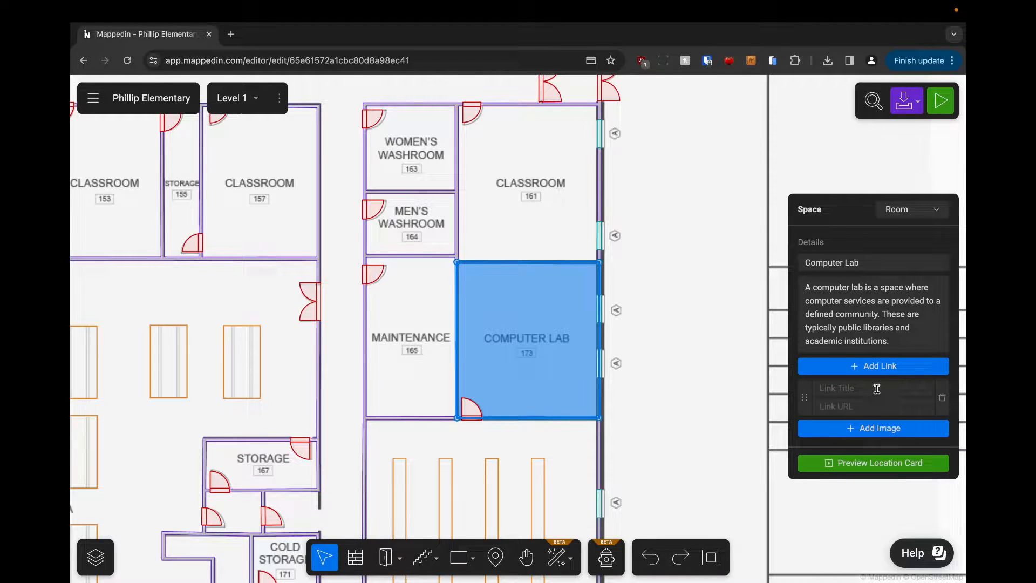
type("Visit")
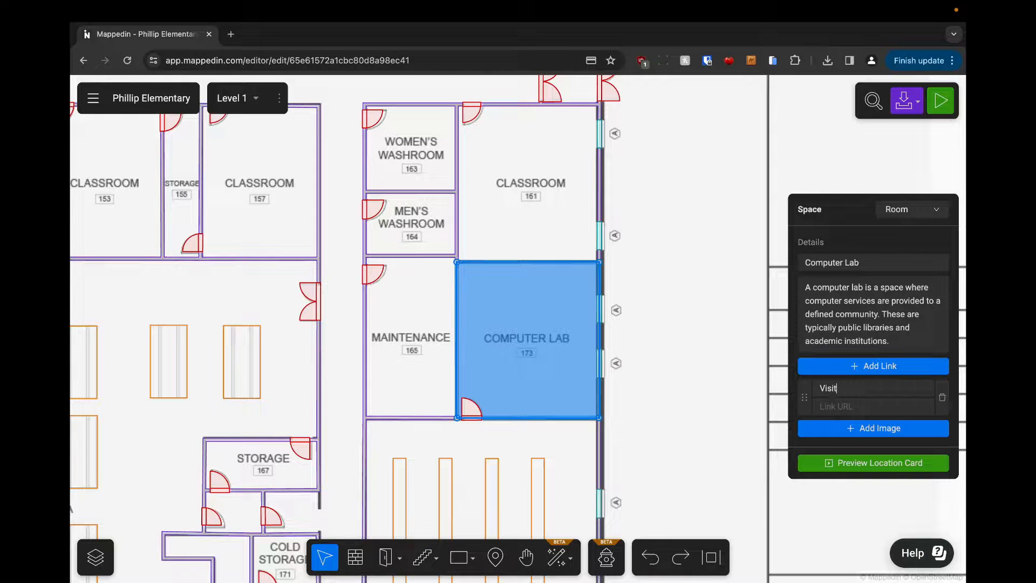
type("Us!")
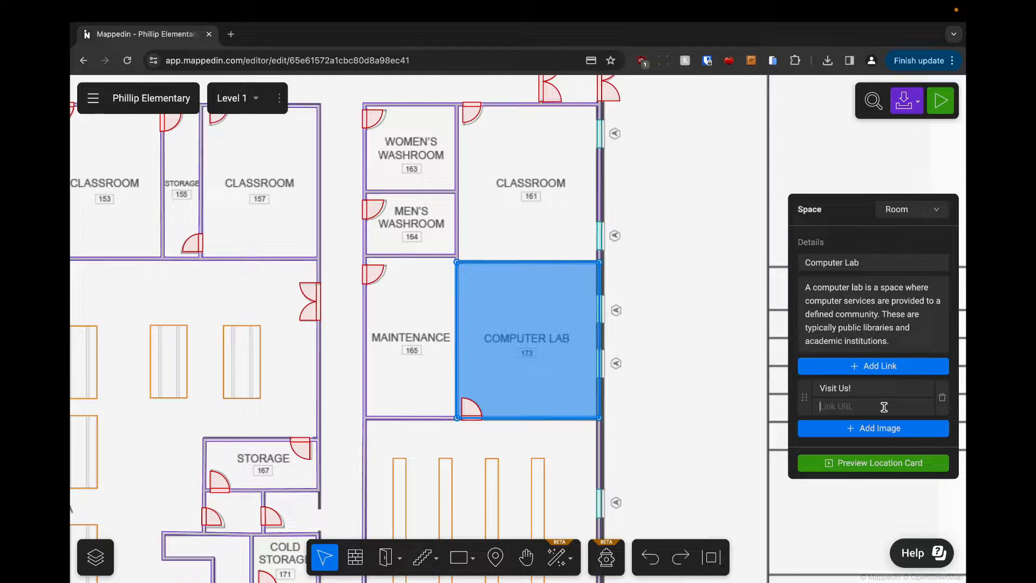
type("www.mappedin.com")
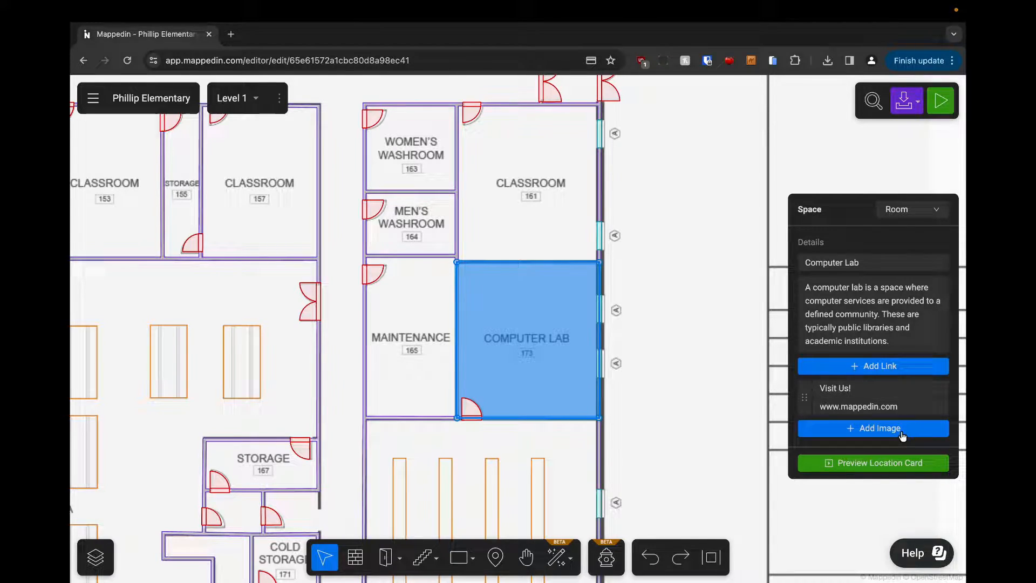
Step: Attach the computer.jpg photo from Downloads to the Computer Lab
left_click(873, 429)
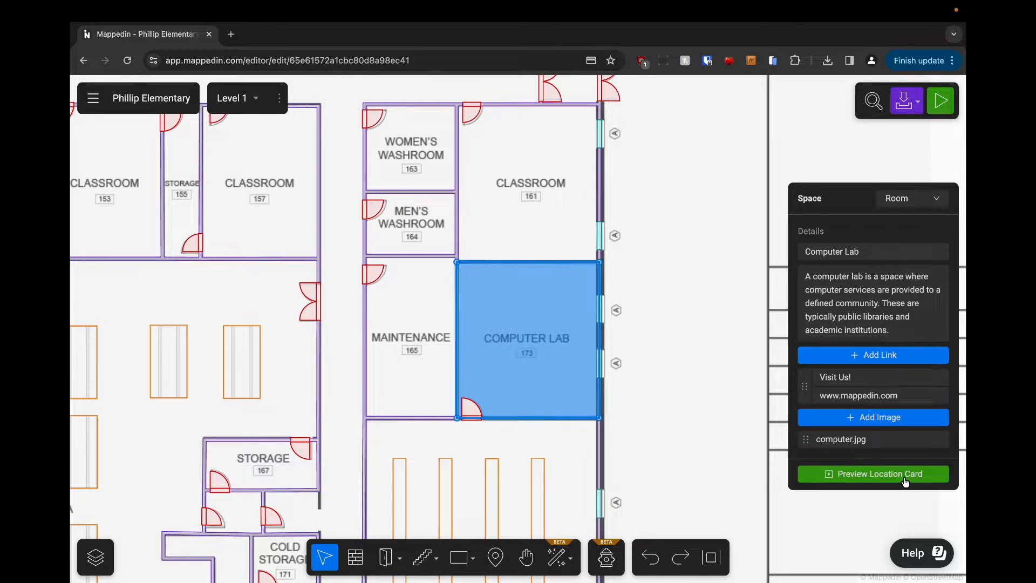
left_click(872, 474)
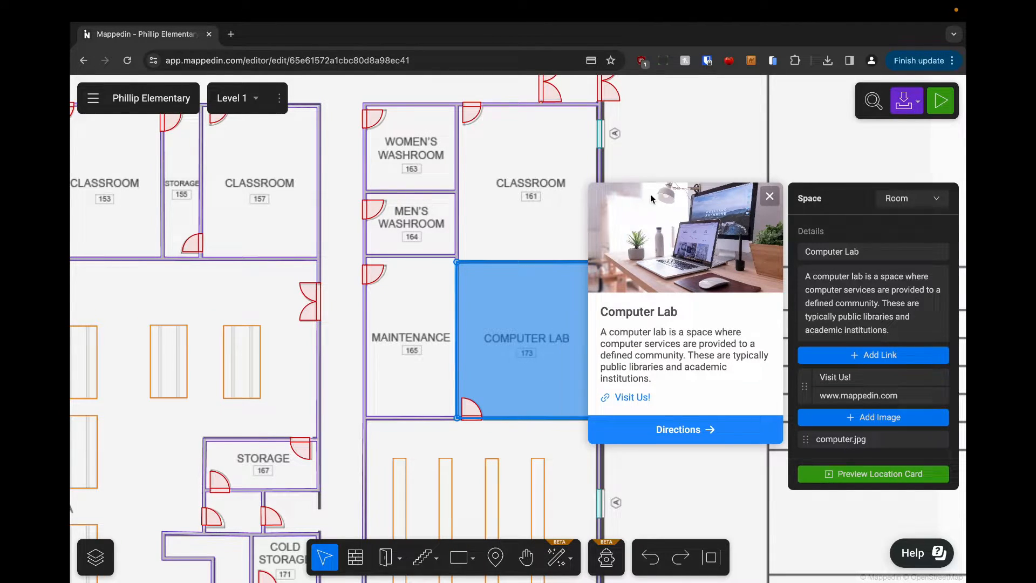
mouse_move(686, 296)
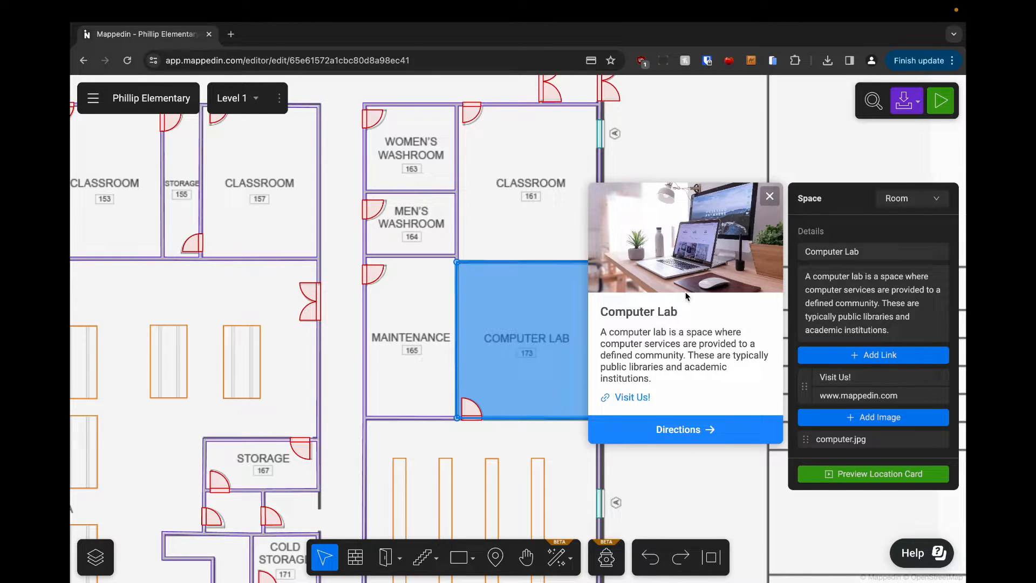
mouse_move(670, 388)
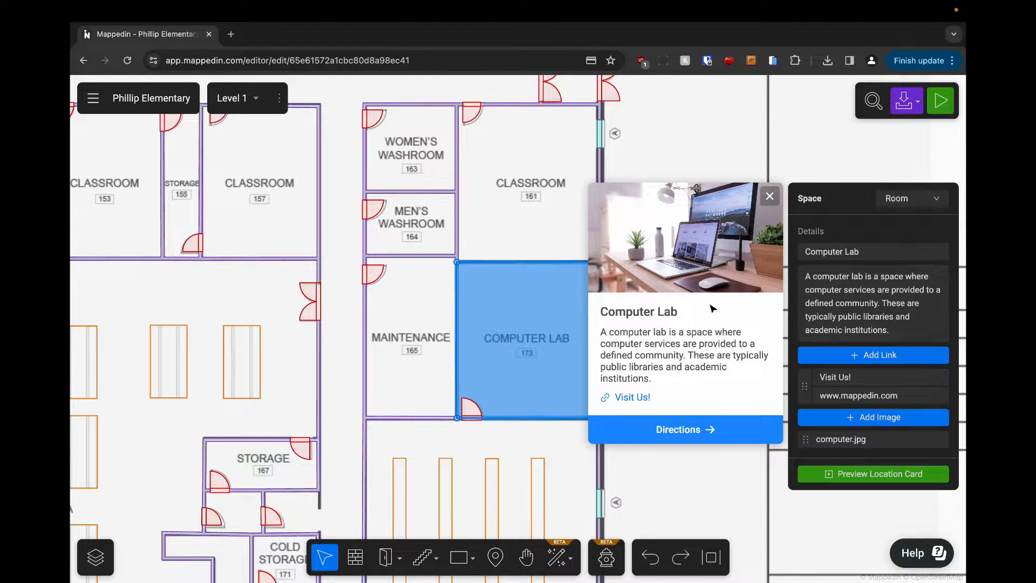
mouse_move(770, 200)
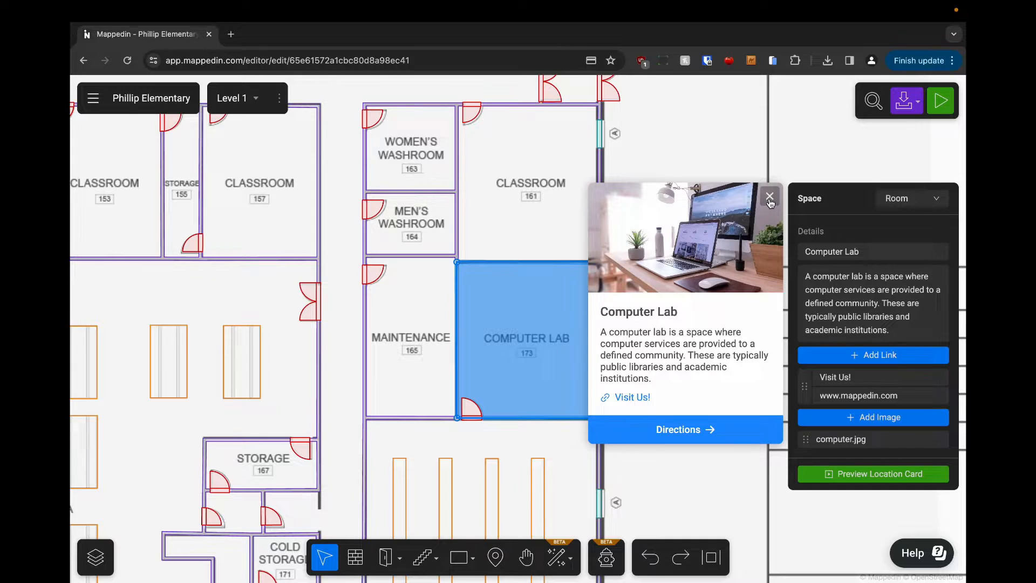
left_click(769, 198)
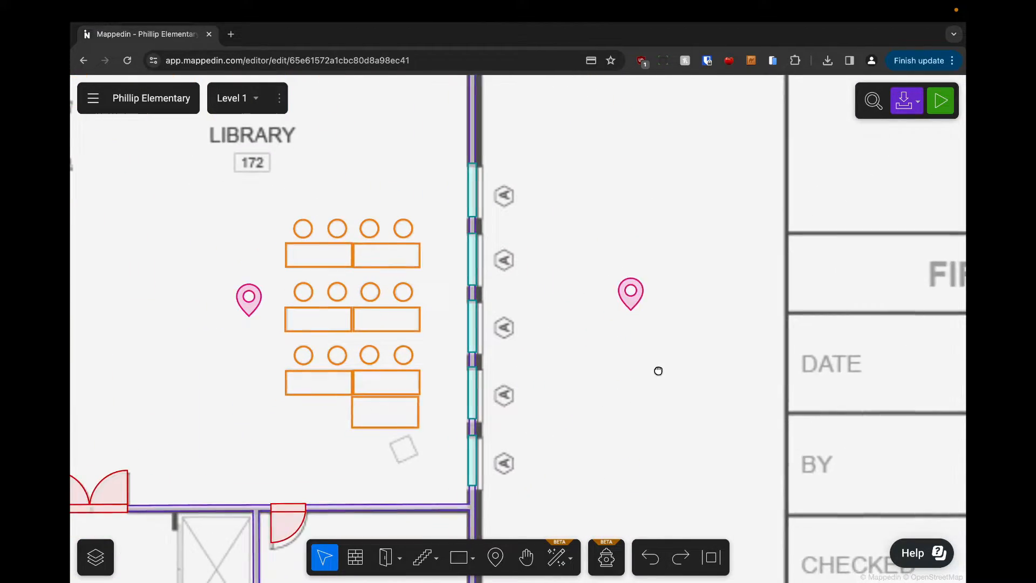
Step: Name the pin right of the library 'Outdoor Seating Area' and paste the computer-lab description
left_click_drag(658, 370, 660, 285)
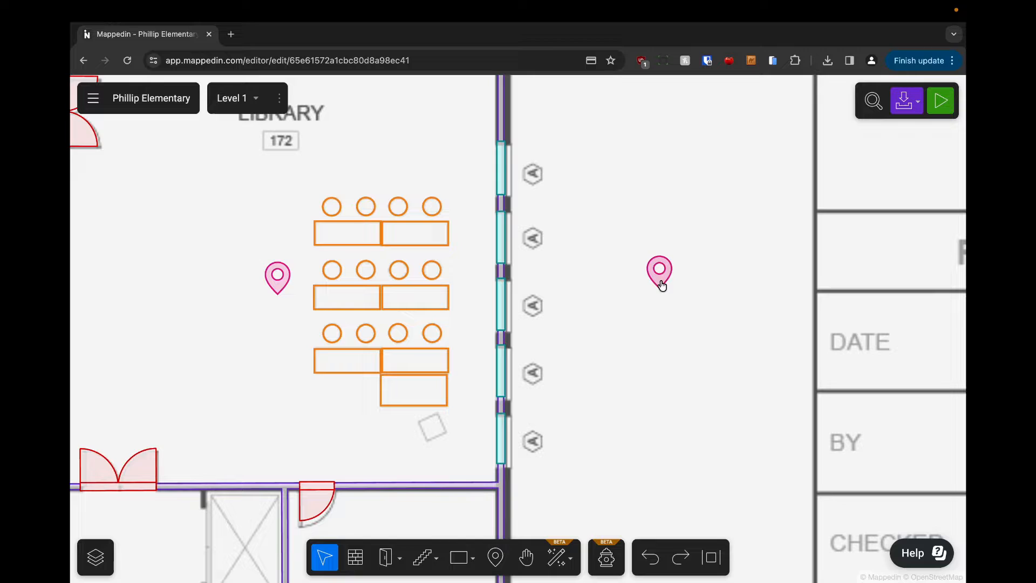
left_click(658, 273)
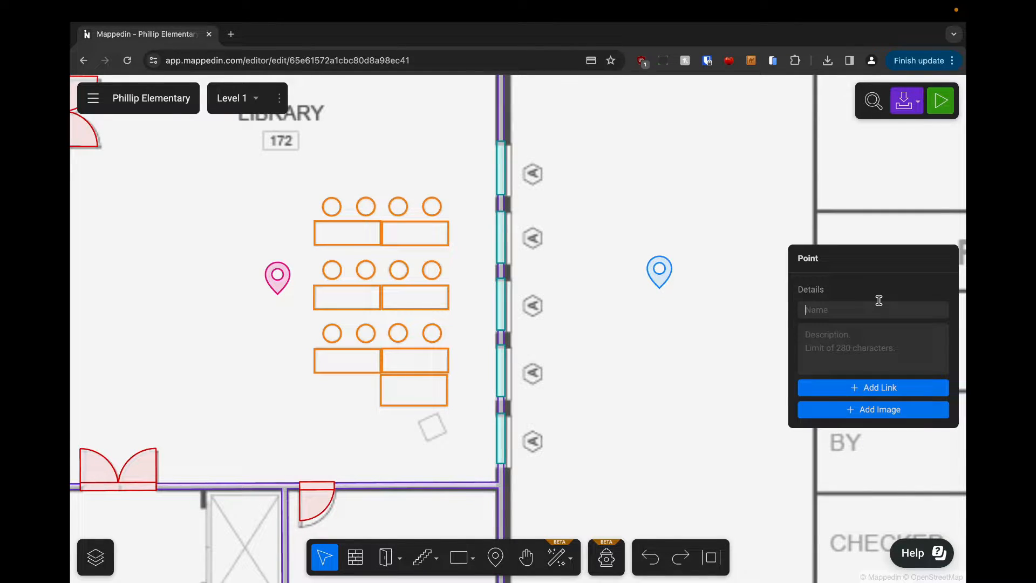
type("Outdoor Seating Area")
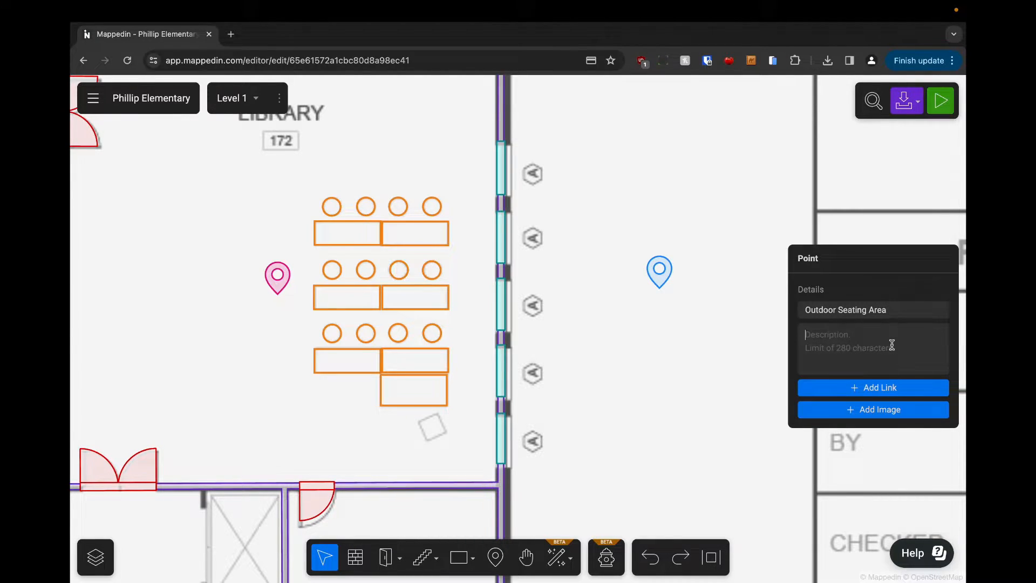
type("A computer lab is a space where computer services are provided to a defined community. These are typically public libraries and academic institutions.")
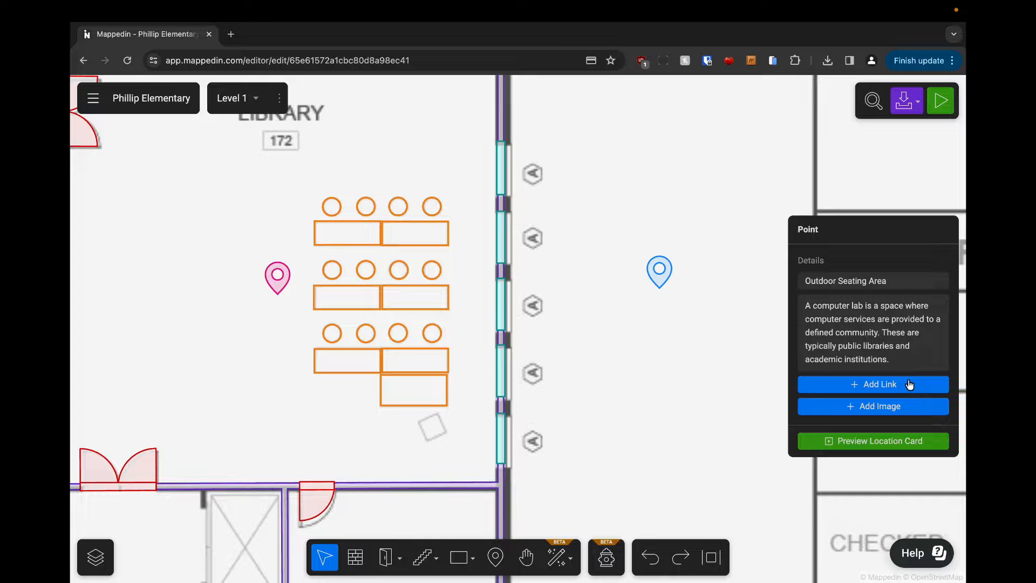
Step: Upload patio.jpg from Downloads as the Outdoor Seating Area point's photo
left_click(872, 406)
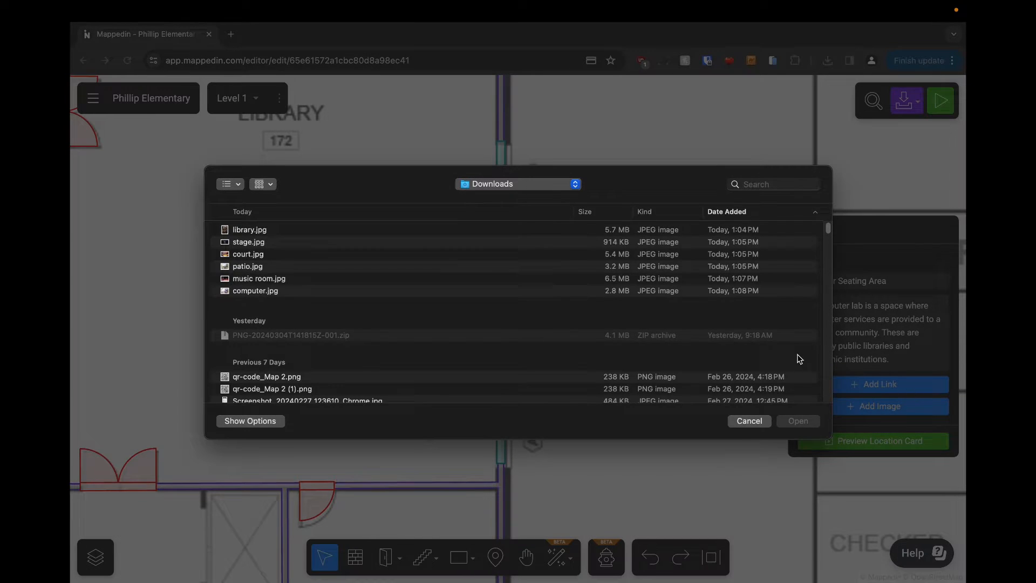
left_click(247, 266)
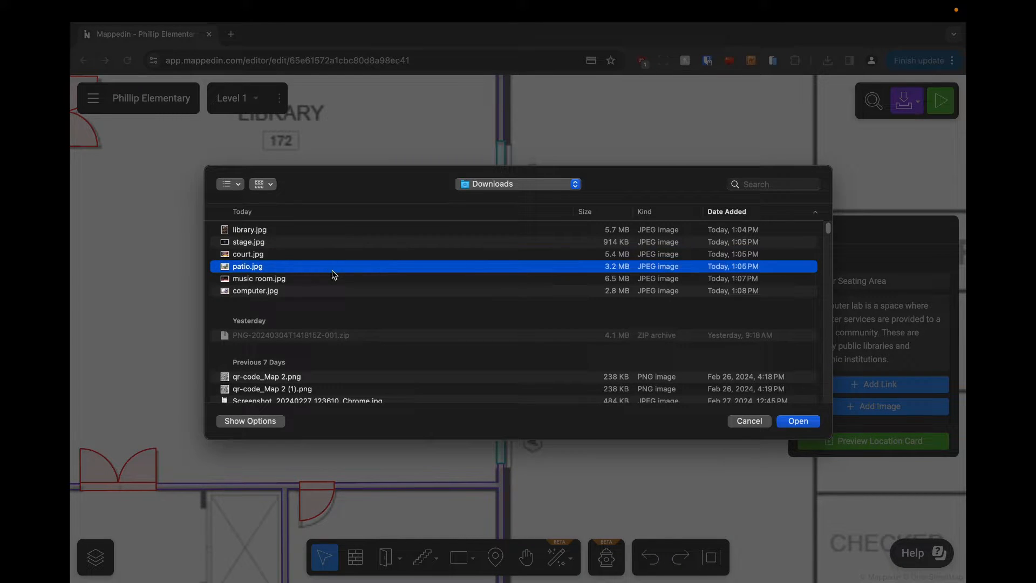
left_click(797, 421)
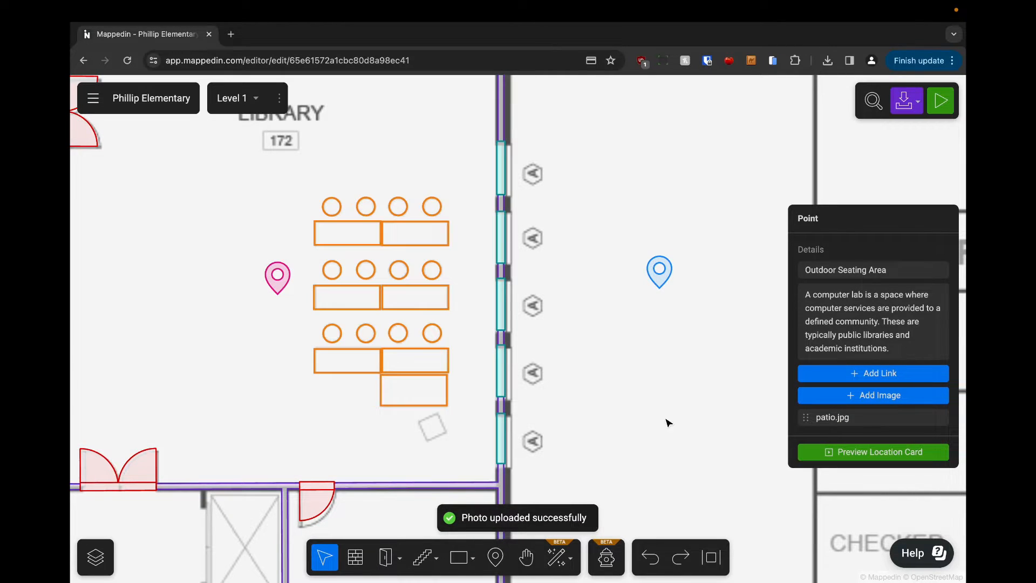
left_click(871, 451)
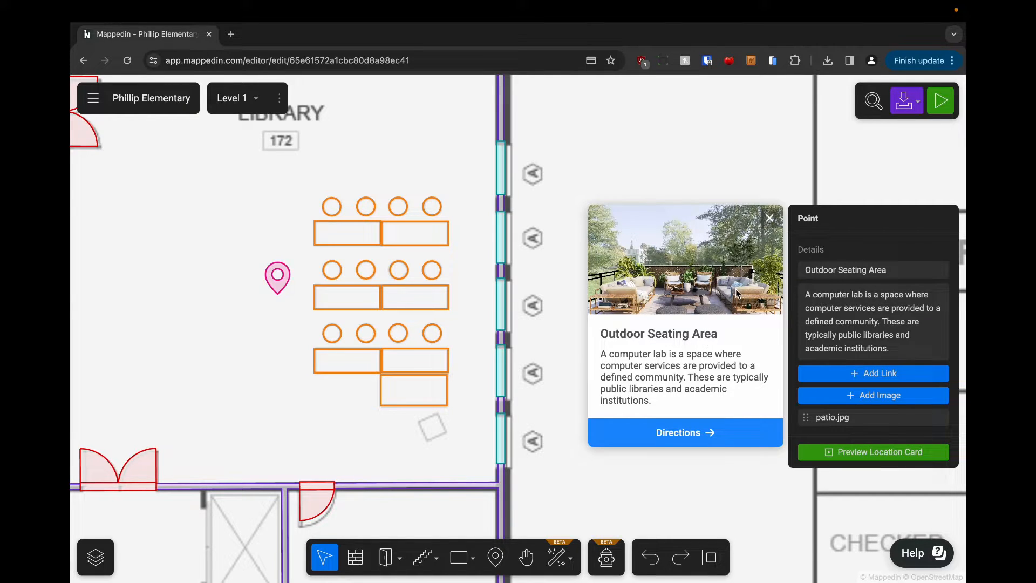
mouse_move(692, 342)
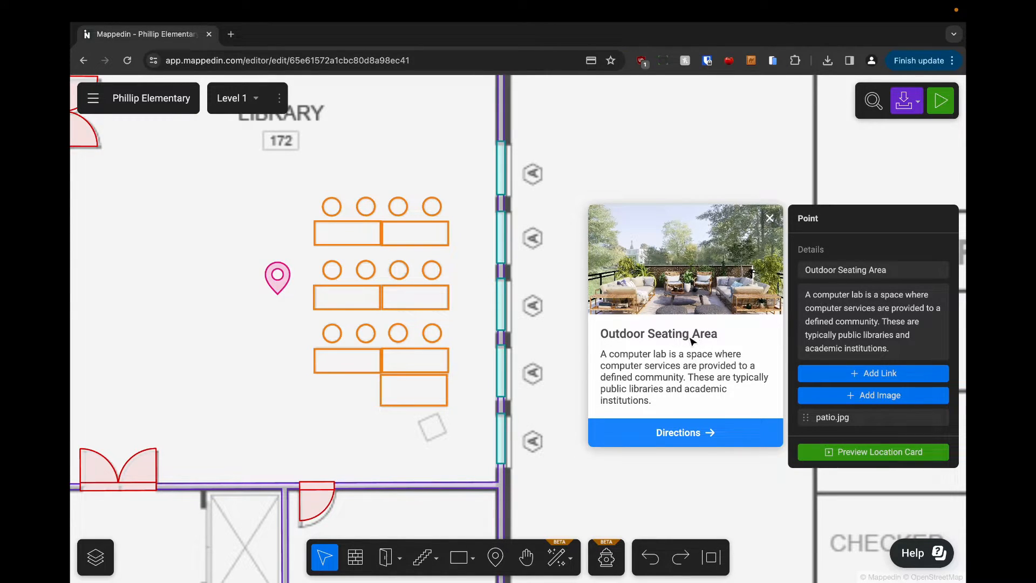
mouse_move(699, 375)
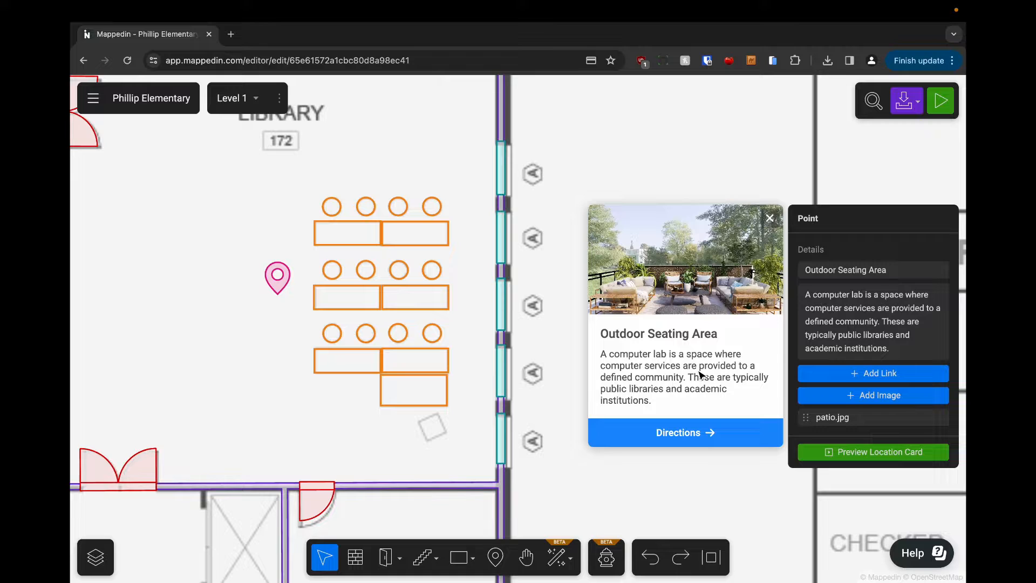
left_click(769, 217)
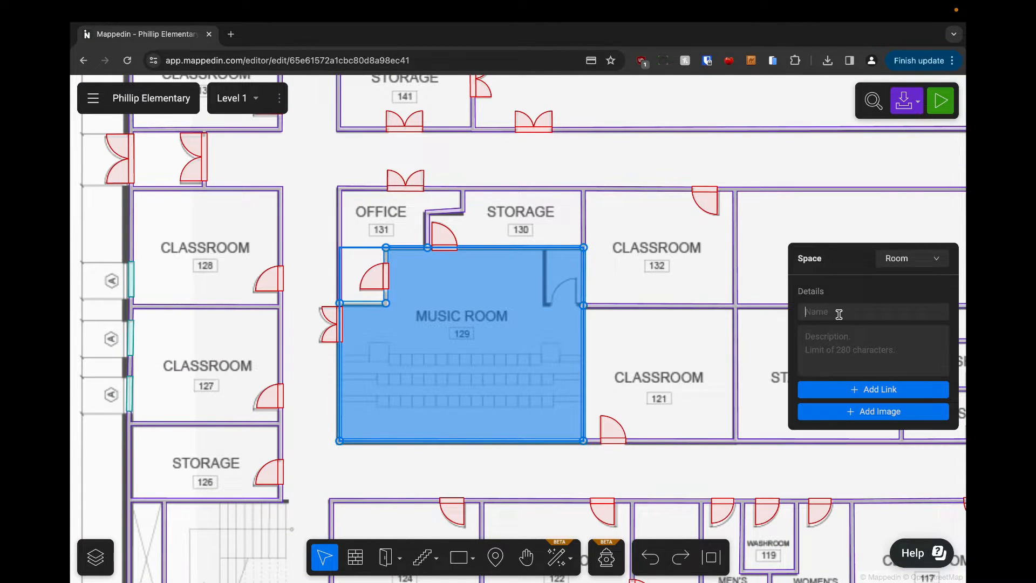
Step: Name the space 'Music Room' and give it the computer-lab description text
type("Music")
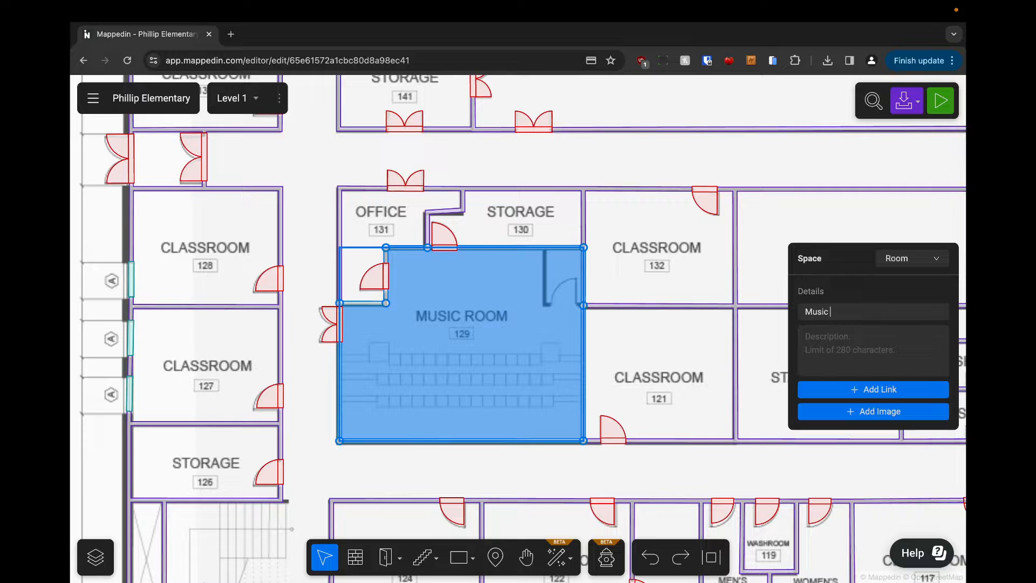
type("Room")
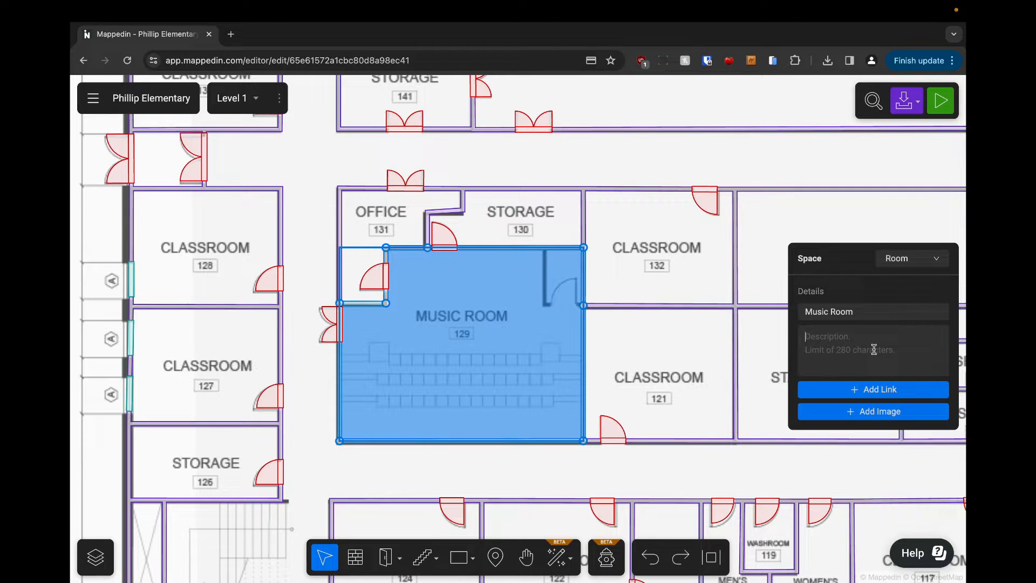
type("A computer lab is a space where computer services are provided to a defined community. These are typically public libraries and academic institutions.")
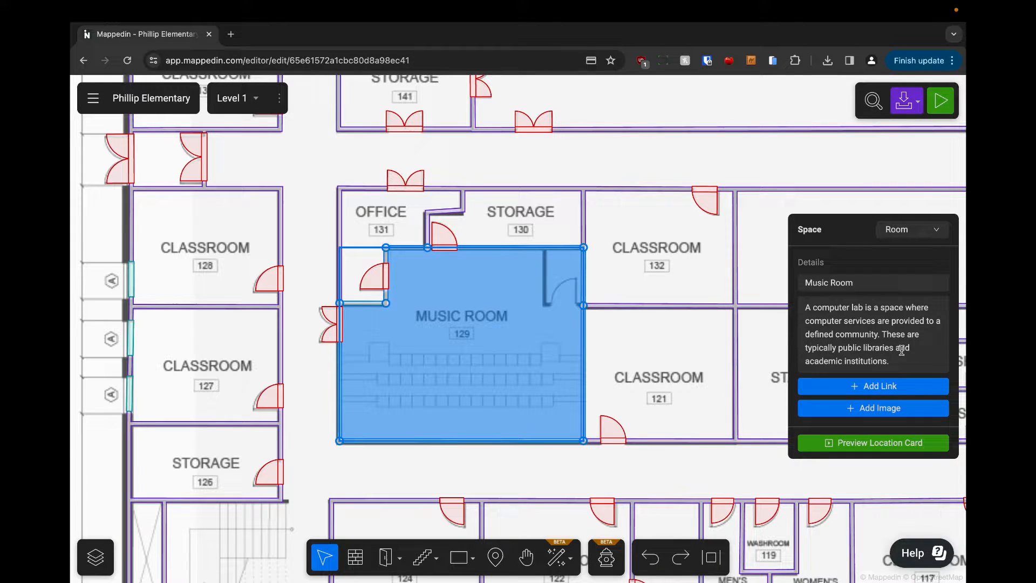
left_click(878, 387)
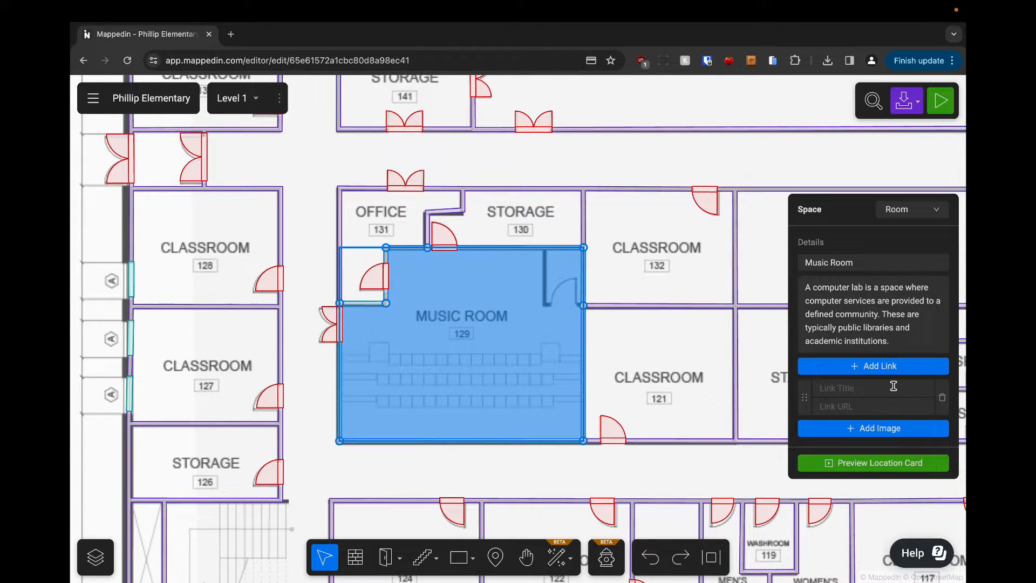
left_click(873, 366)
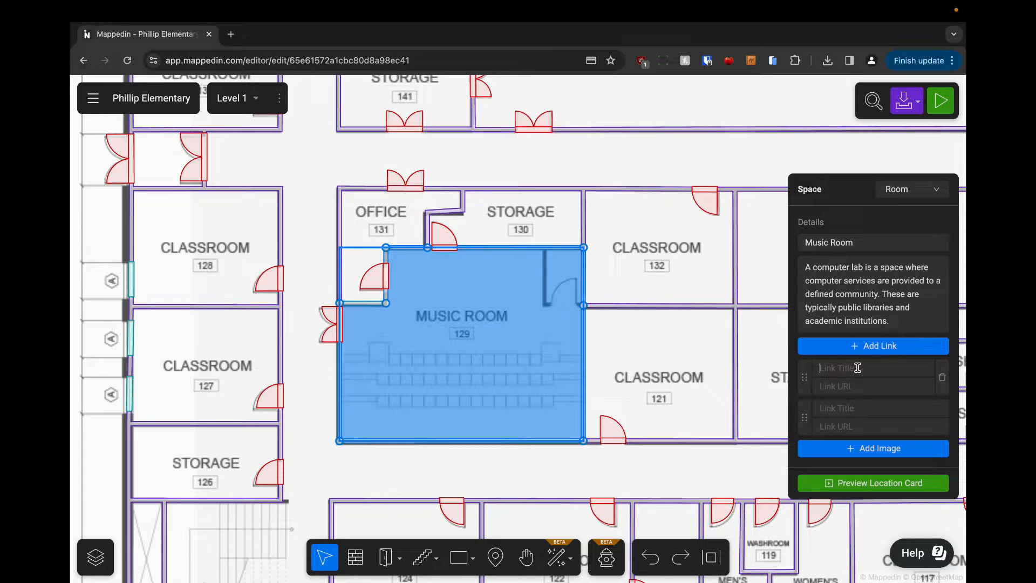
type("Visit Us")
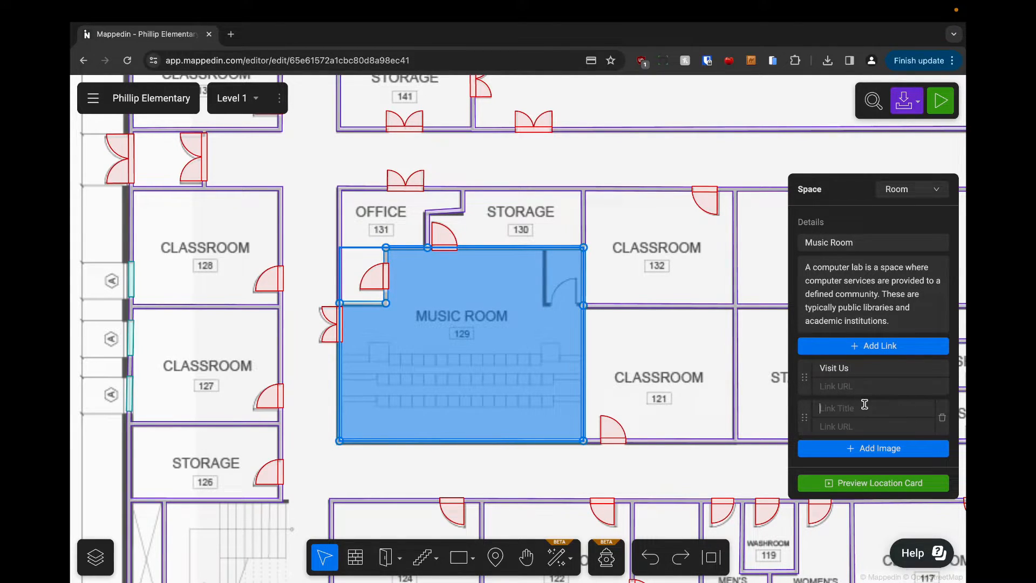
type("Book Time")
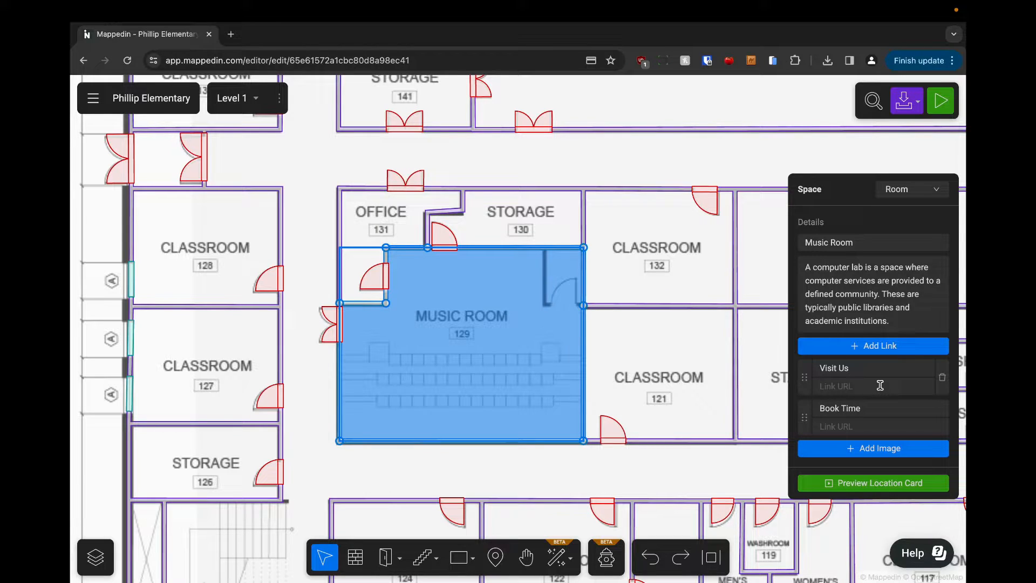
type("www.")
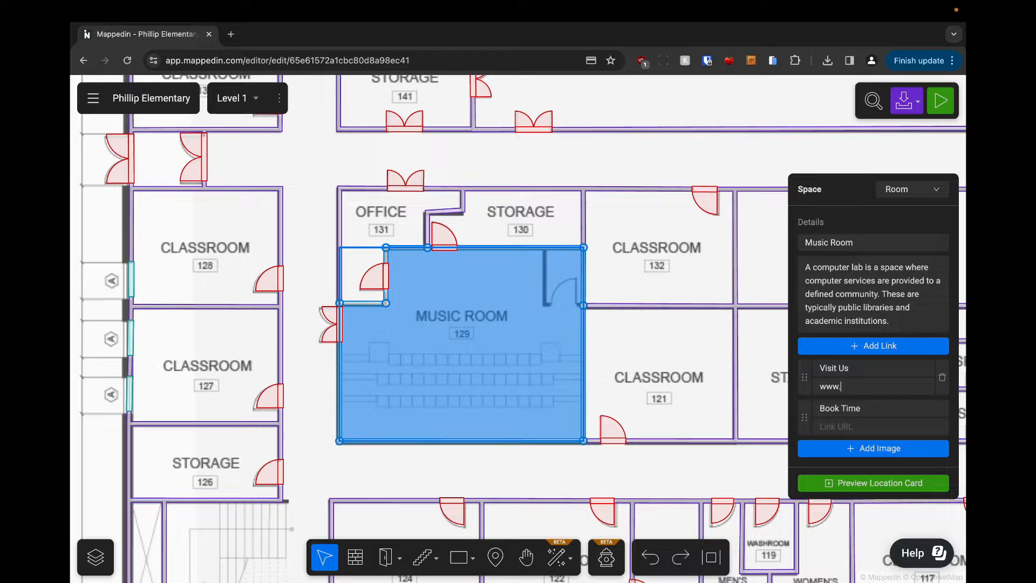
type("mappedin.cm")
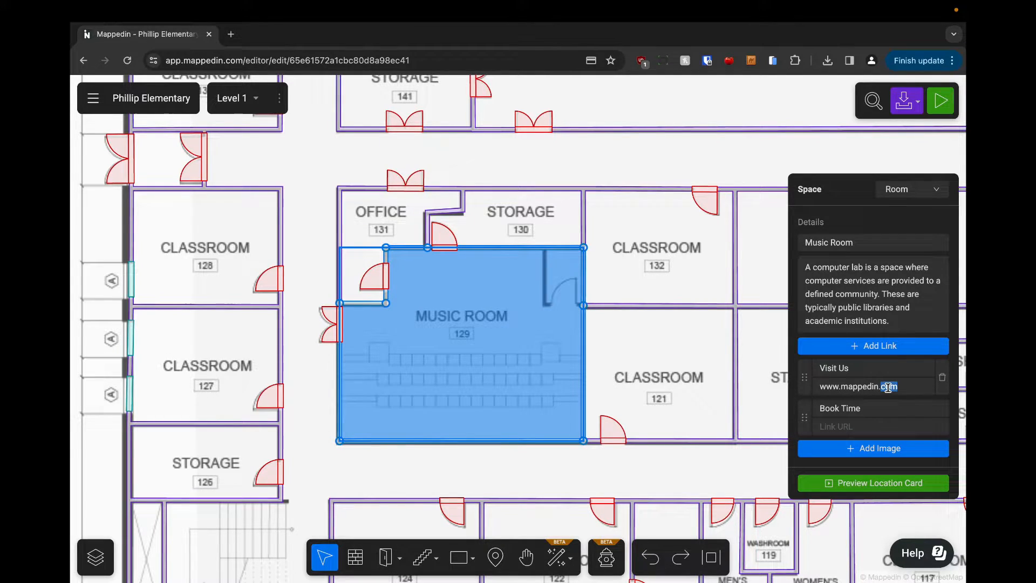
type("www.mappedin.com")
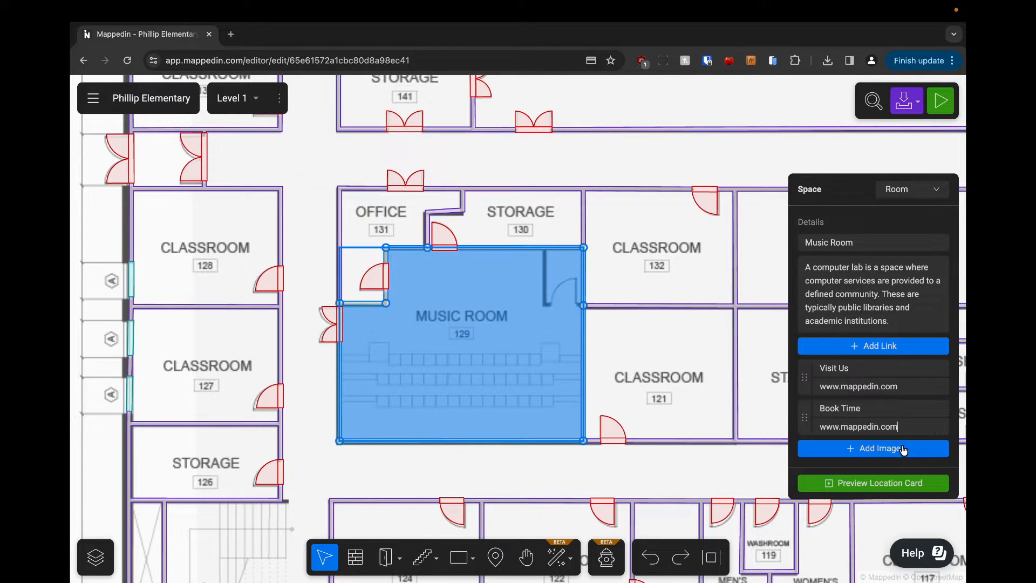
Step: Upload music room.jpg and stage.jpg as photos for the Music Room
left_click(873, 448)
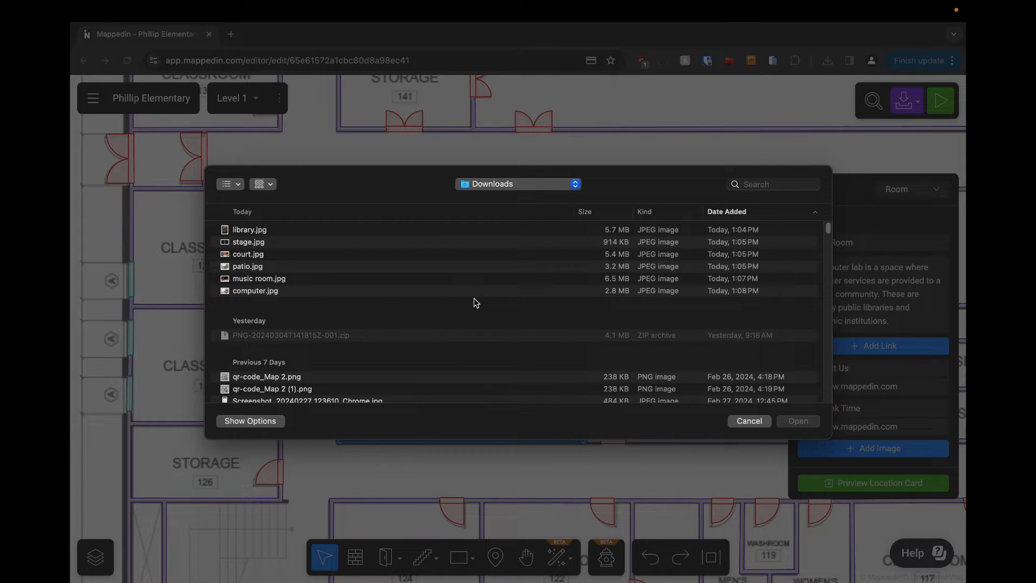
left_click(259, 279)
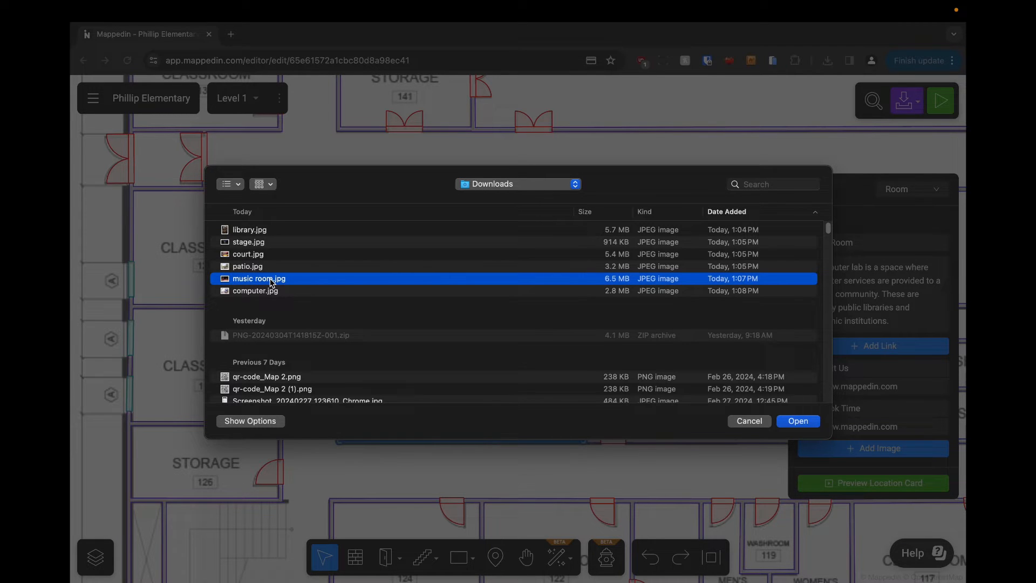
left_click(796, 421)
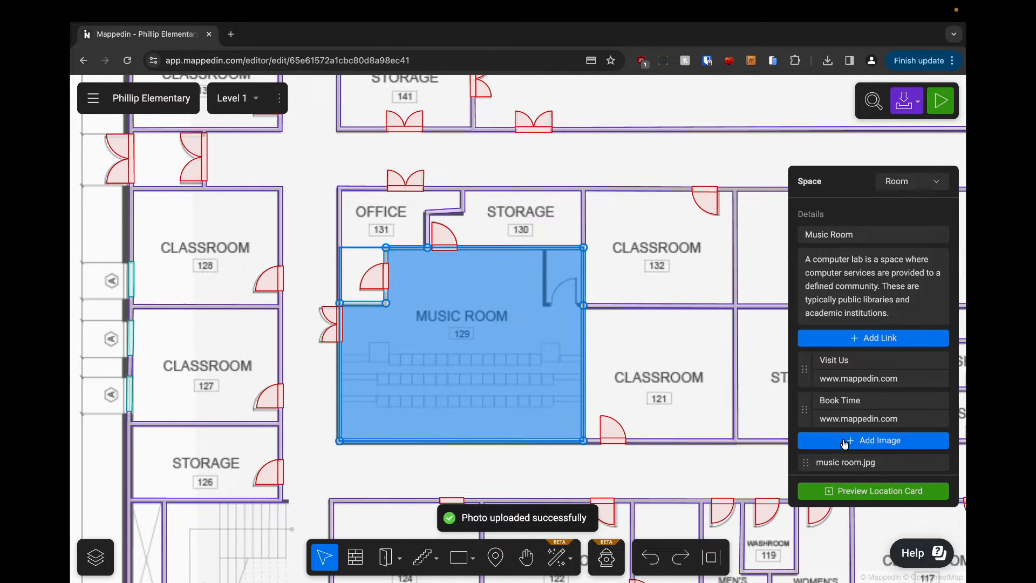
left_click(878, 440)
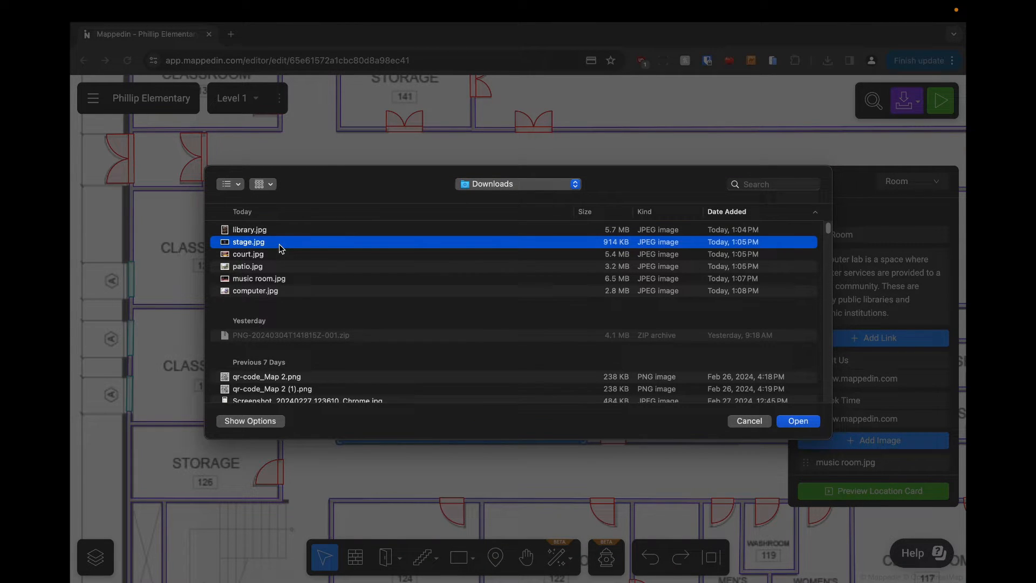
left_click(797, 421)
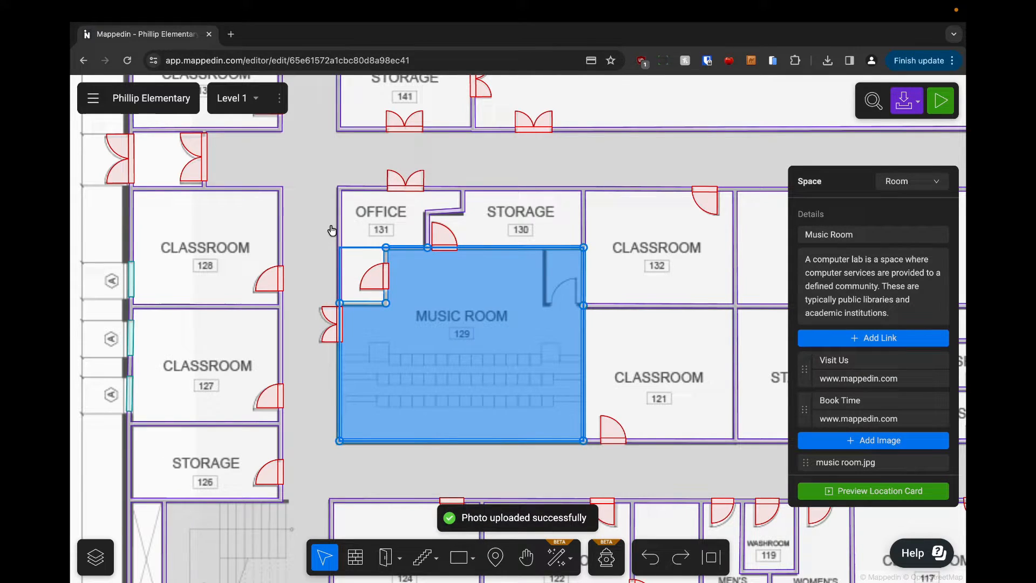
left_click(878, 490)
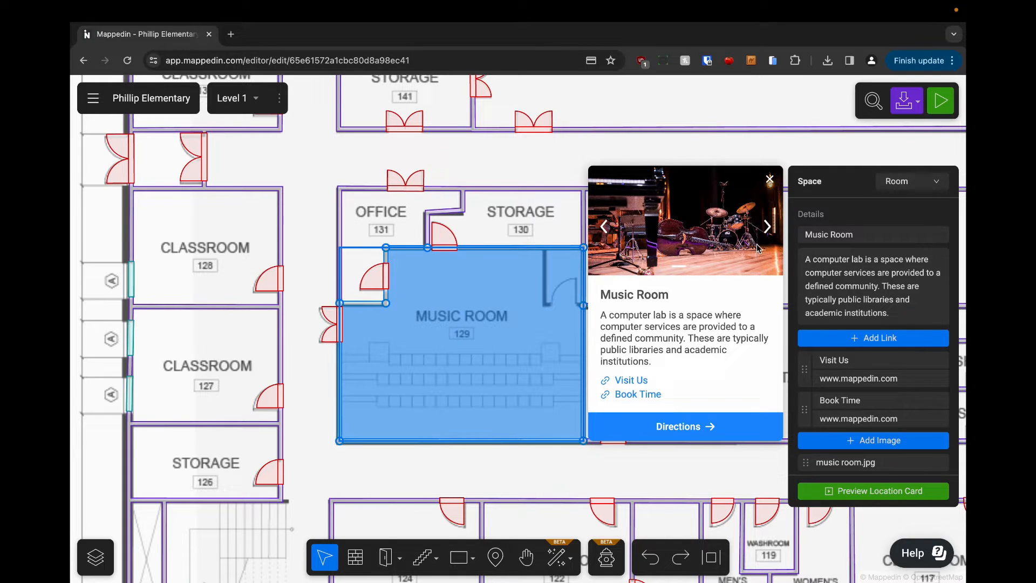
left_click(766, 227)
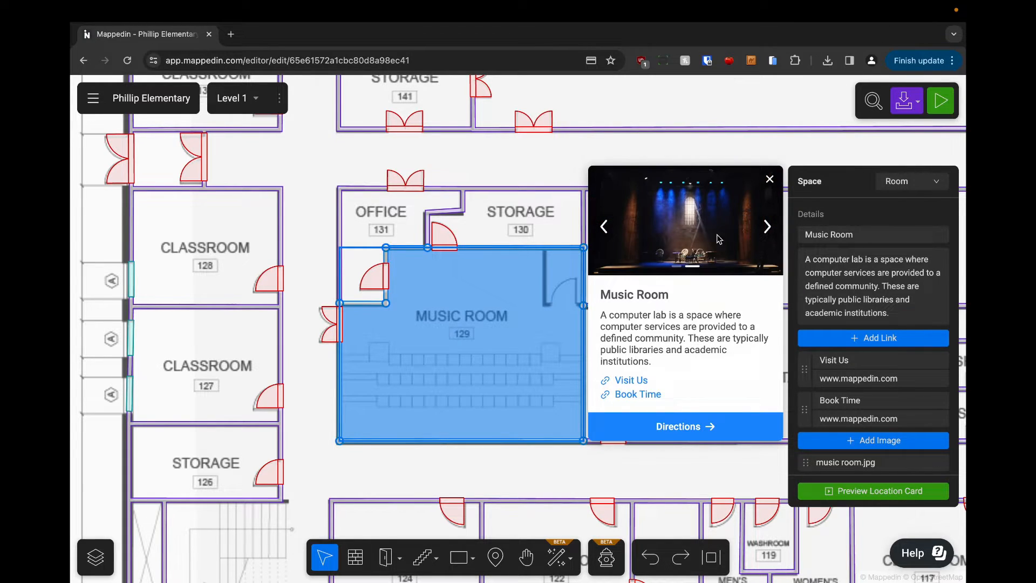
left_click(767, 226)
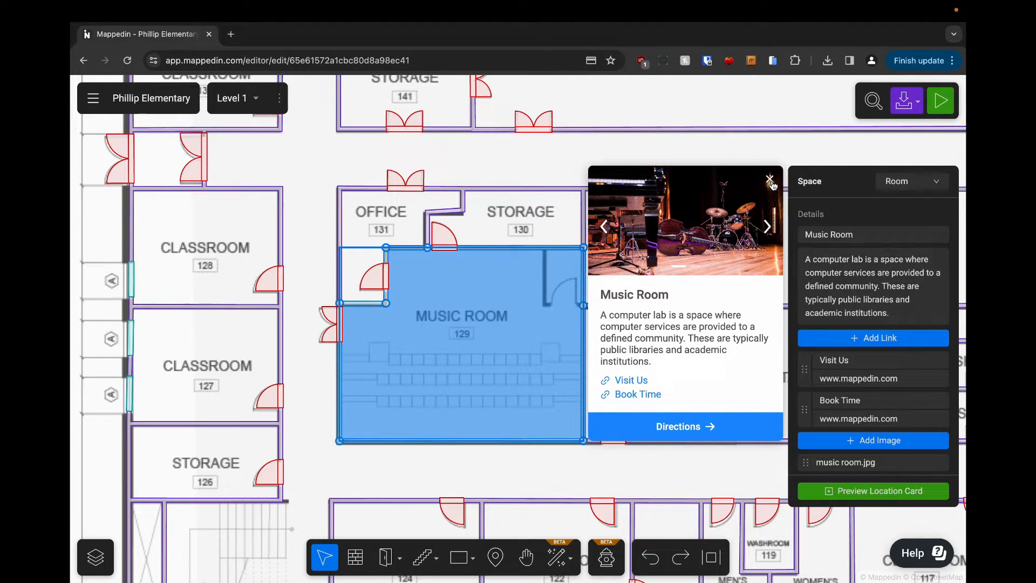
left_click(768, 180)
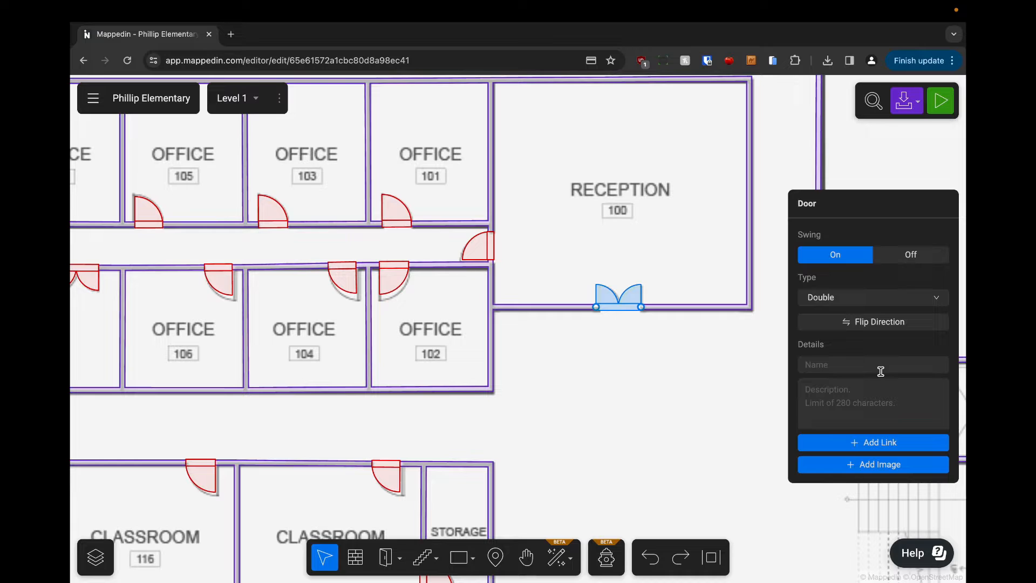
Step: Name the double door 'Reception Door', describe it 'Enter the doors here.', and dismiss its card preview
type("Reception Door")
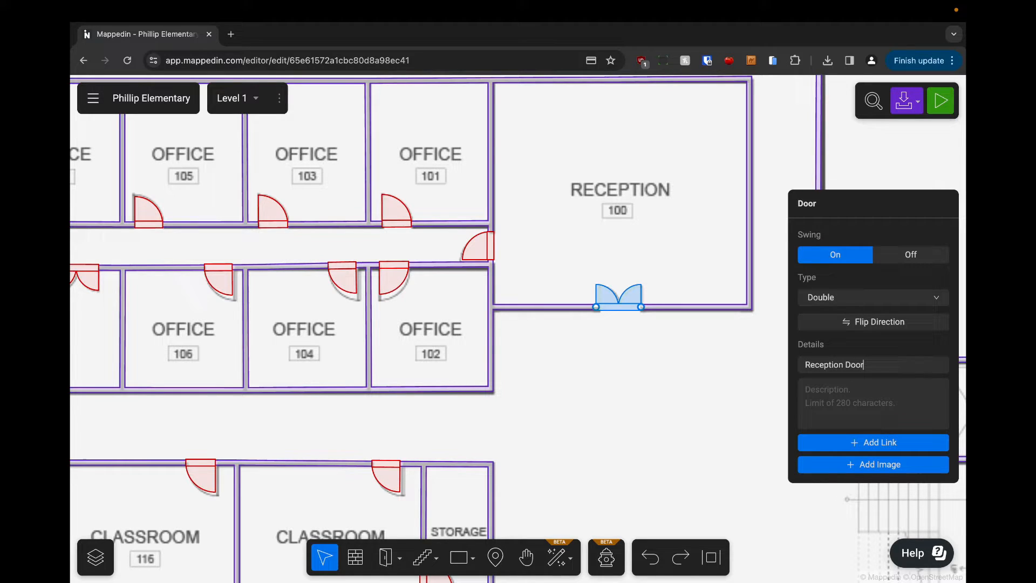
type("Enter the")
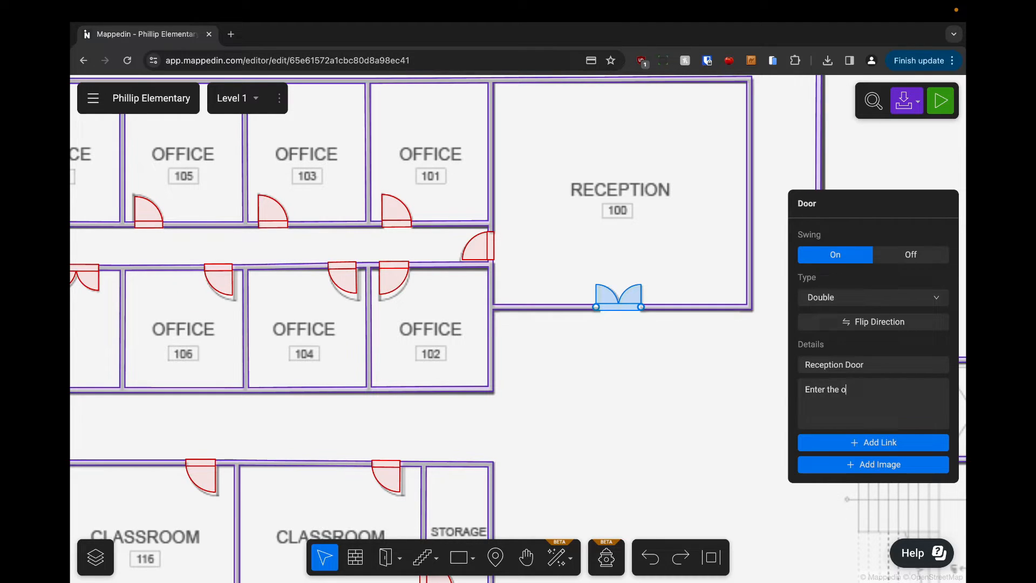
type("oors")
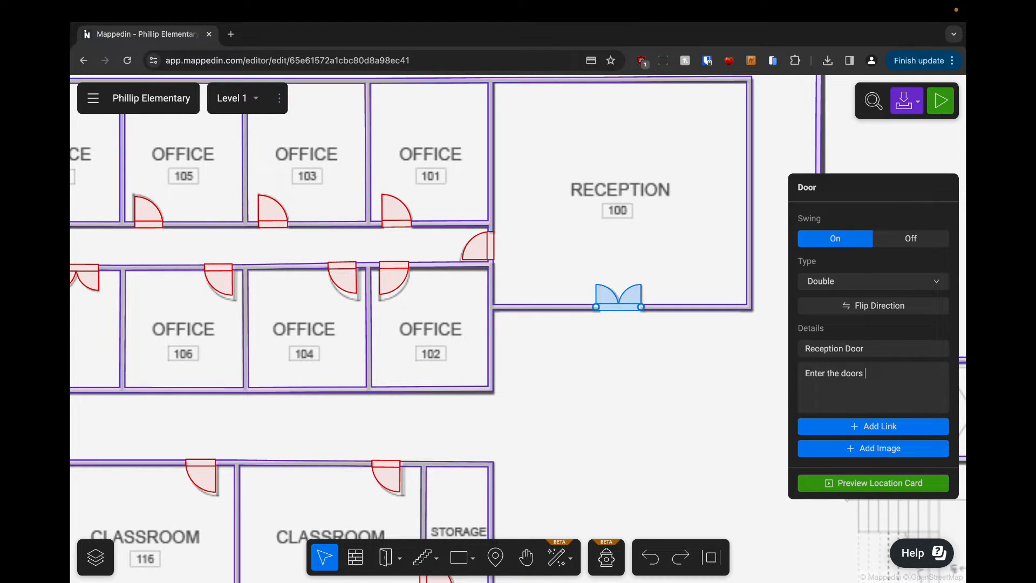
type("here.")
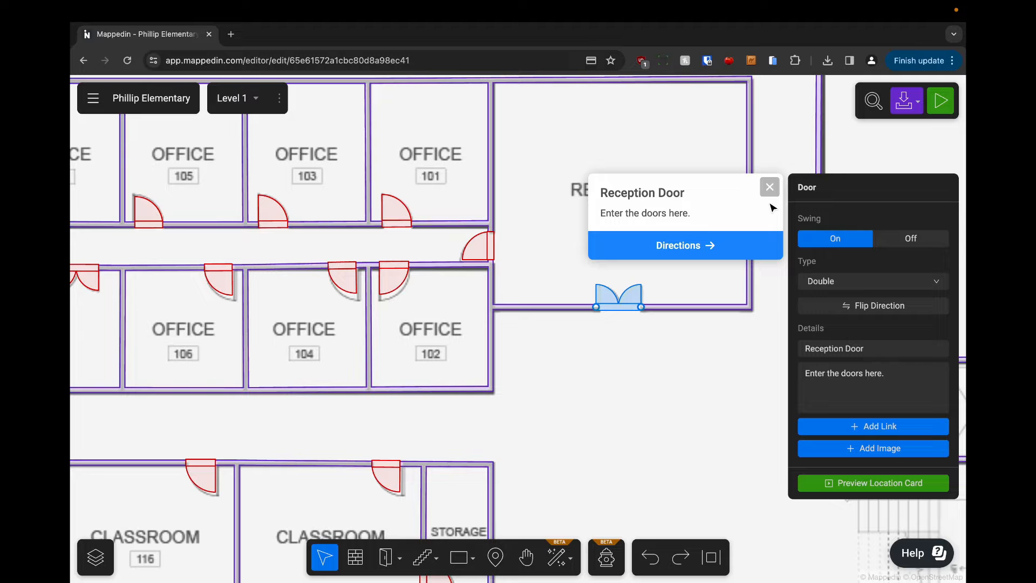
left_click(770, 187)
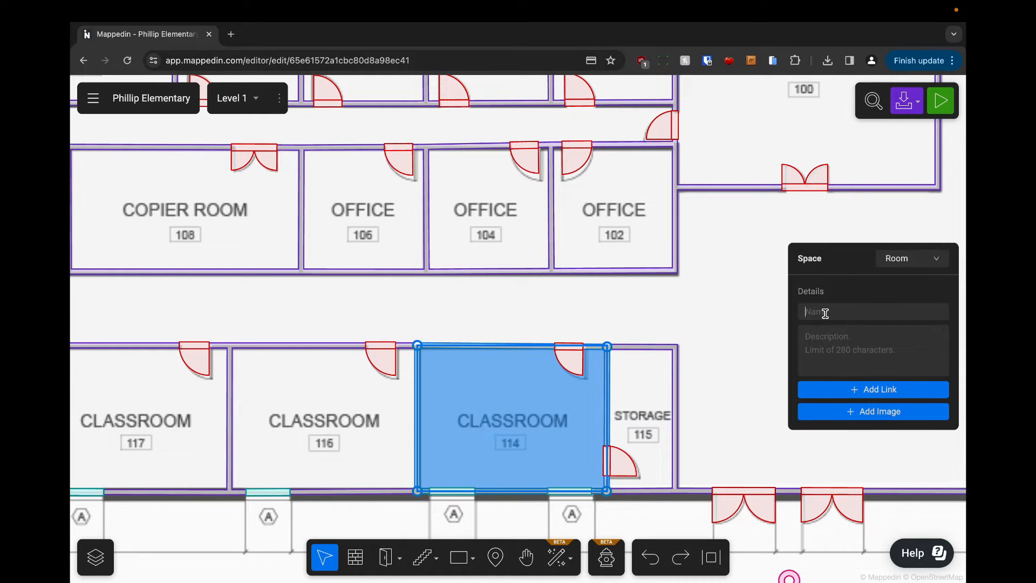
Step: Enter 'Classroom' as the name of the classroom 114 space
type("Classr")
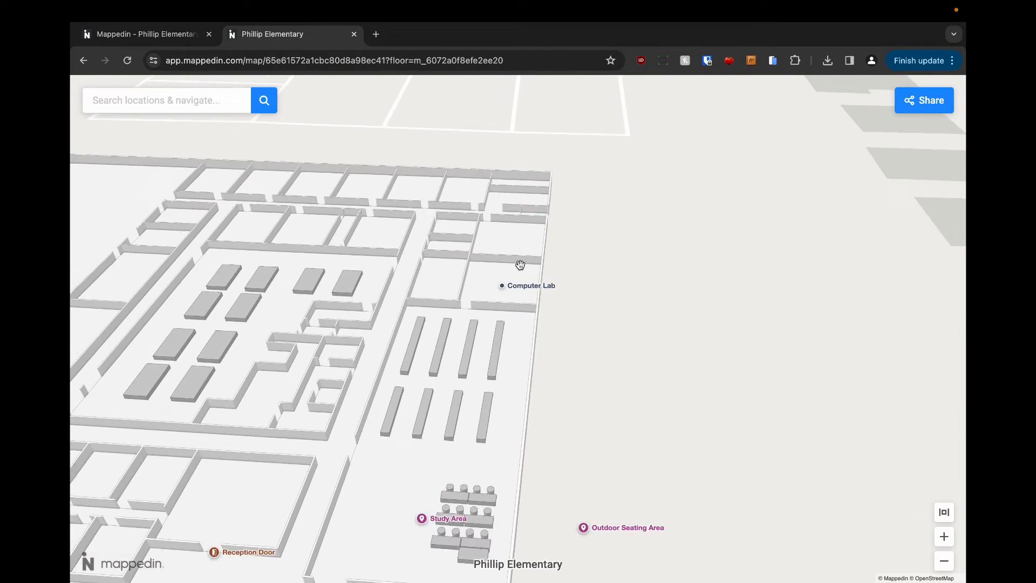
Step: Select the Computer Lab and get walking directions from the nearest entrance
left_click(531, 285)
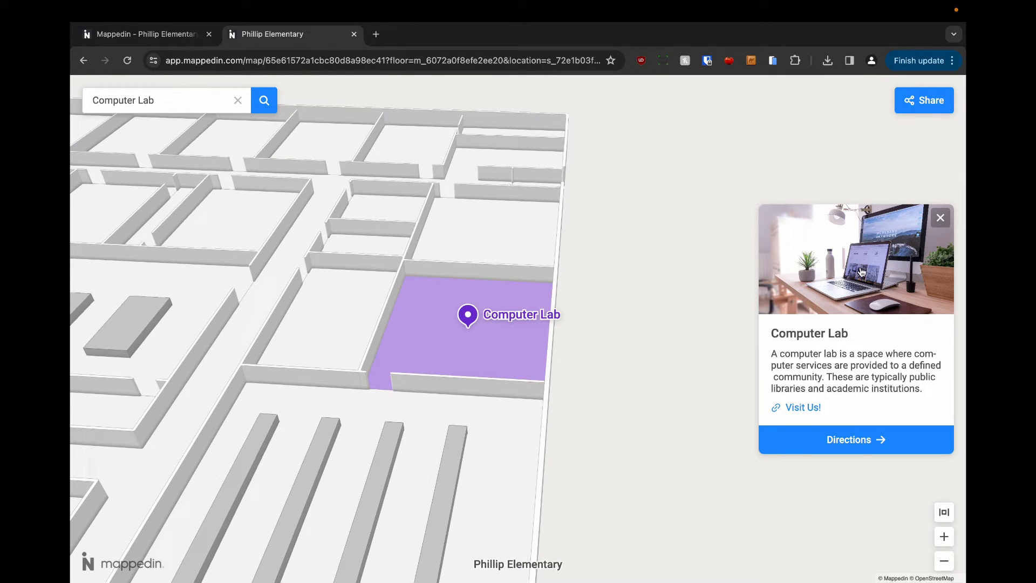
mouse_move(859, 362)
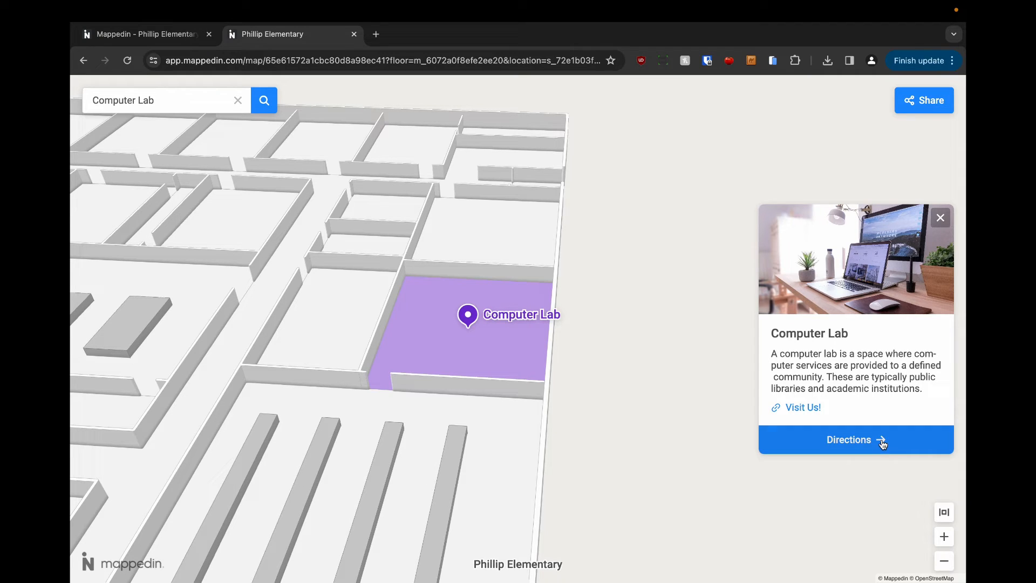
left_click(855, 439)
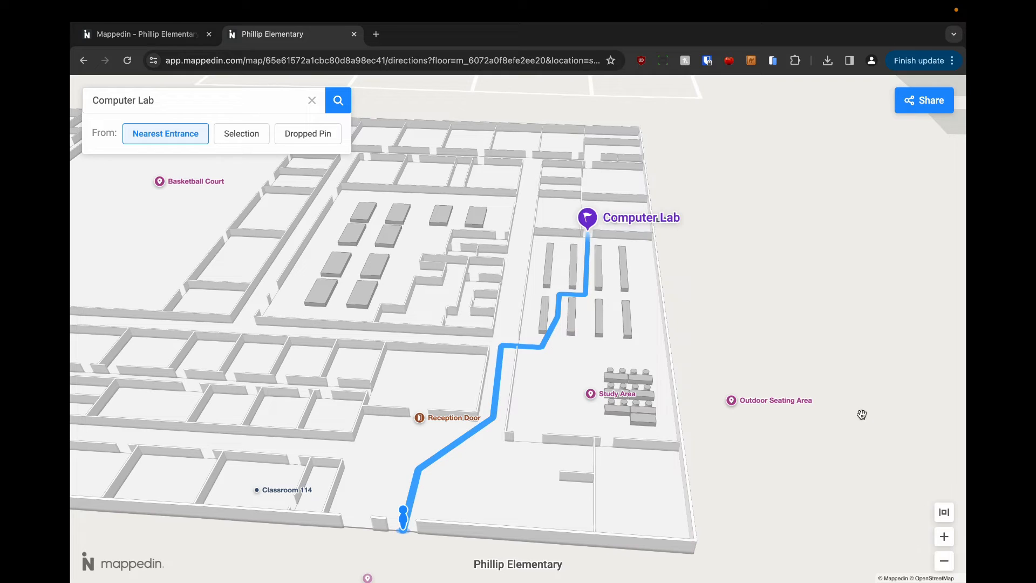
Step: Review the Music Room card with its photo, description and two links, then dismiss it
left_click(311, 101)
type("Music Room")
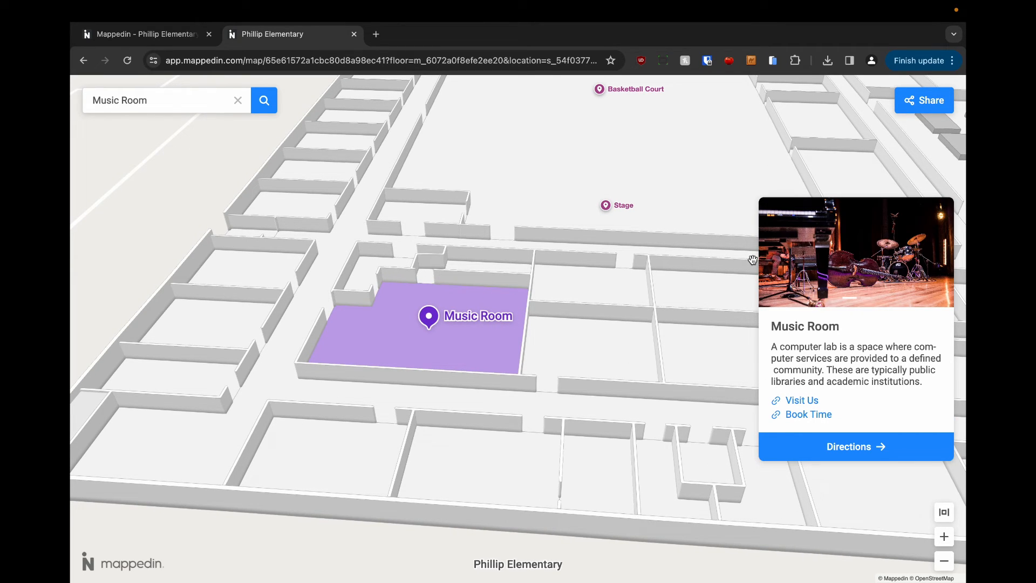
left_click(237, 100)
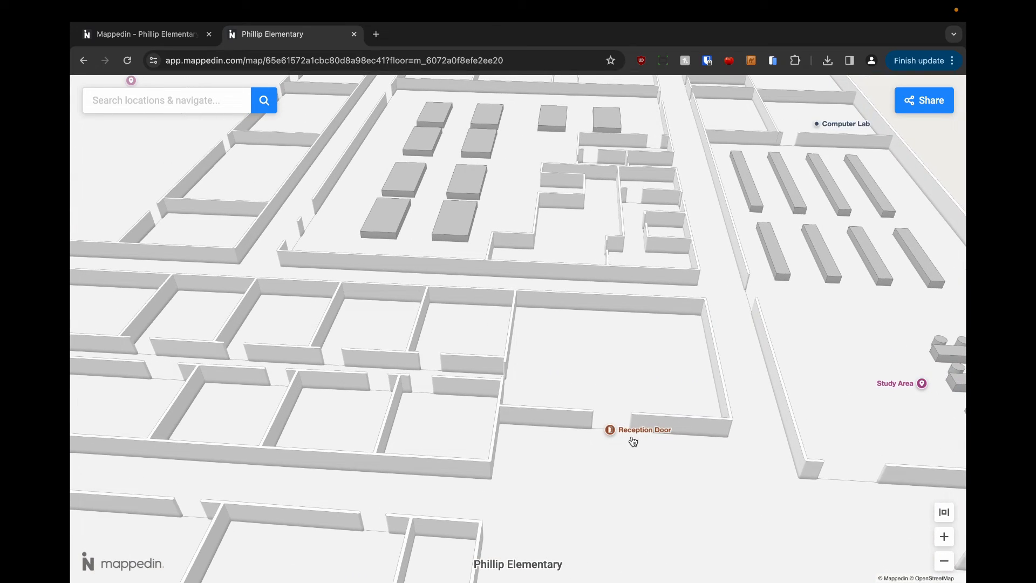
Step: Review the Reception Door card's description, then select Classroom 114 with its directions option
left_click(609, 430)
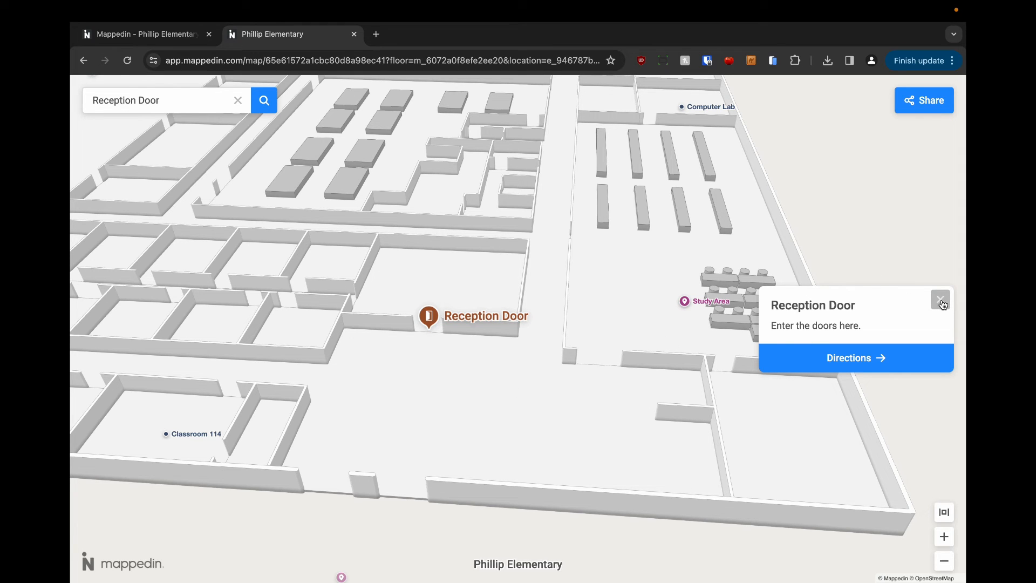
left_click(940, 301)
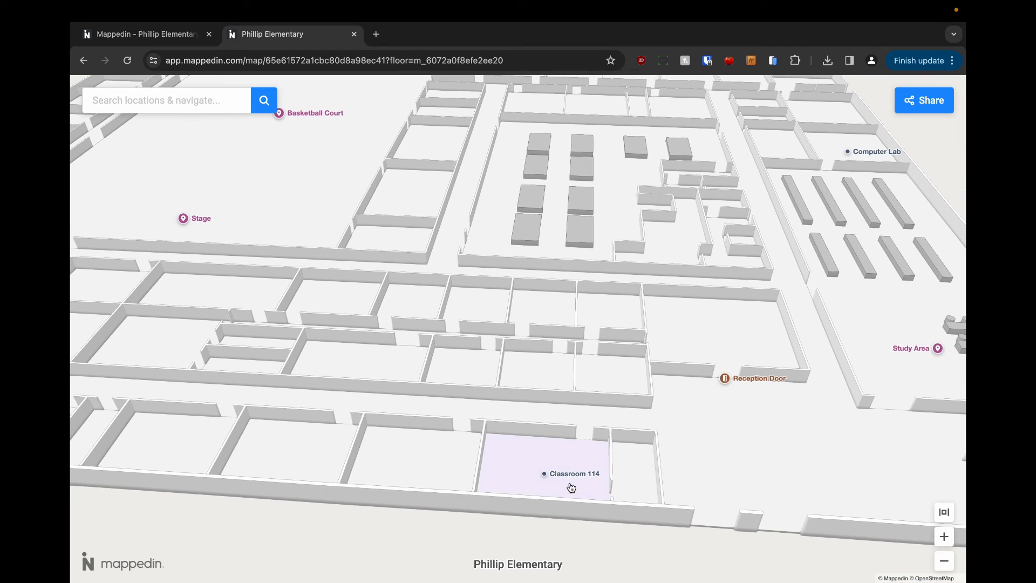
left_click(569, 474)
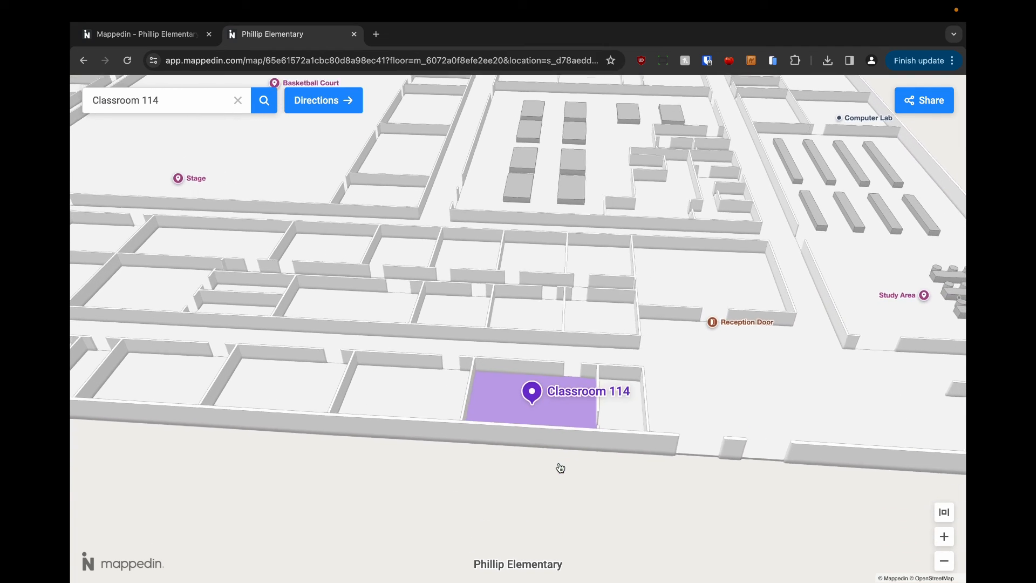